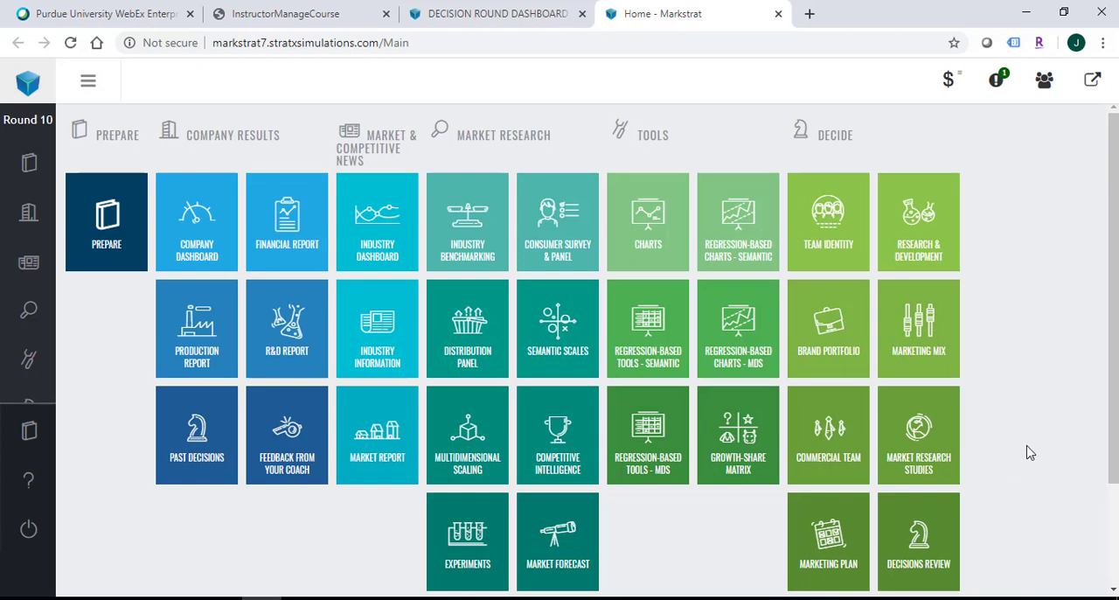
{"action": "mouse_move", "coordinate": [1035, 455]}
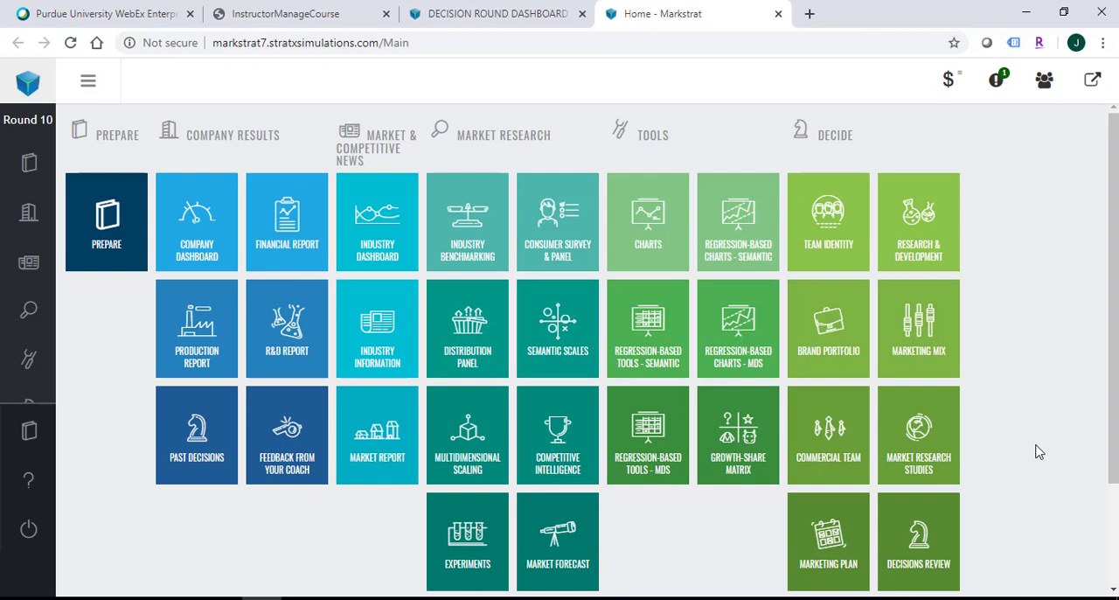
{"action": "mouse_move", "coordinate": [1053, 454]}
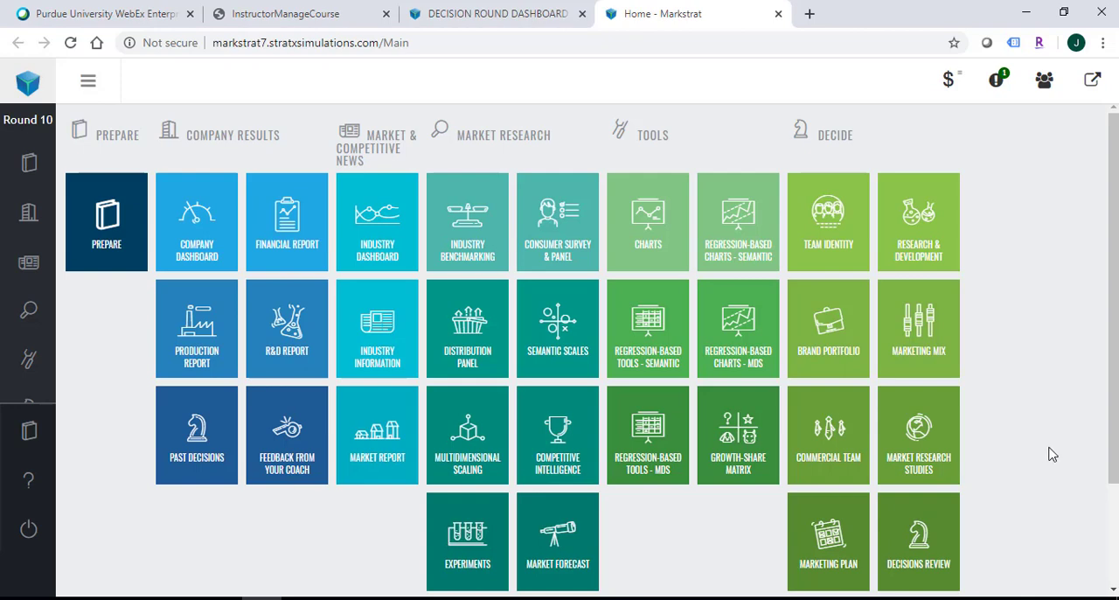
{"action": "mouse_move", "coordinate": [1058, 452]}
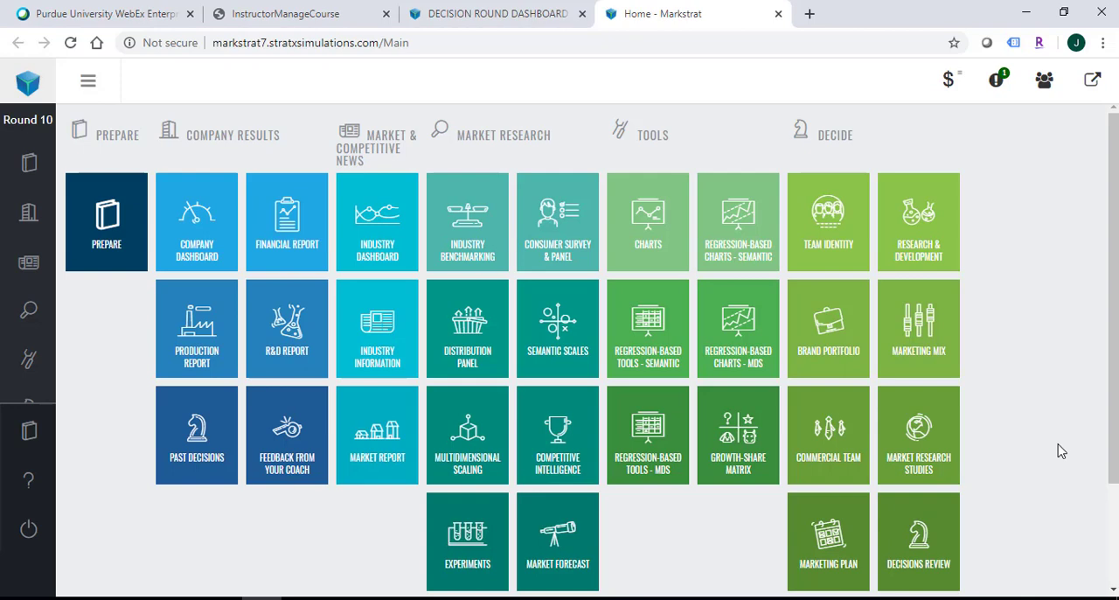
{"action": "mouse_move", "coordinate": [1069, 435]}
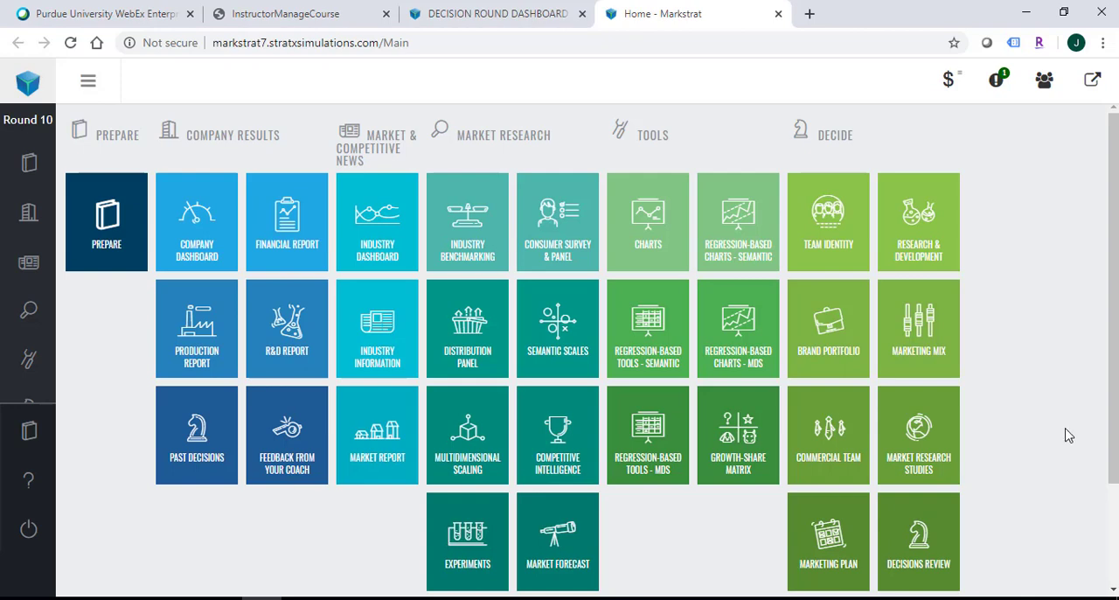
{"action": "mouse_move", "coordinate": [909, 332]}
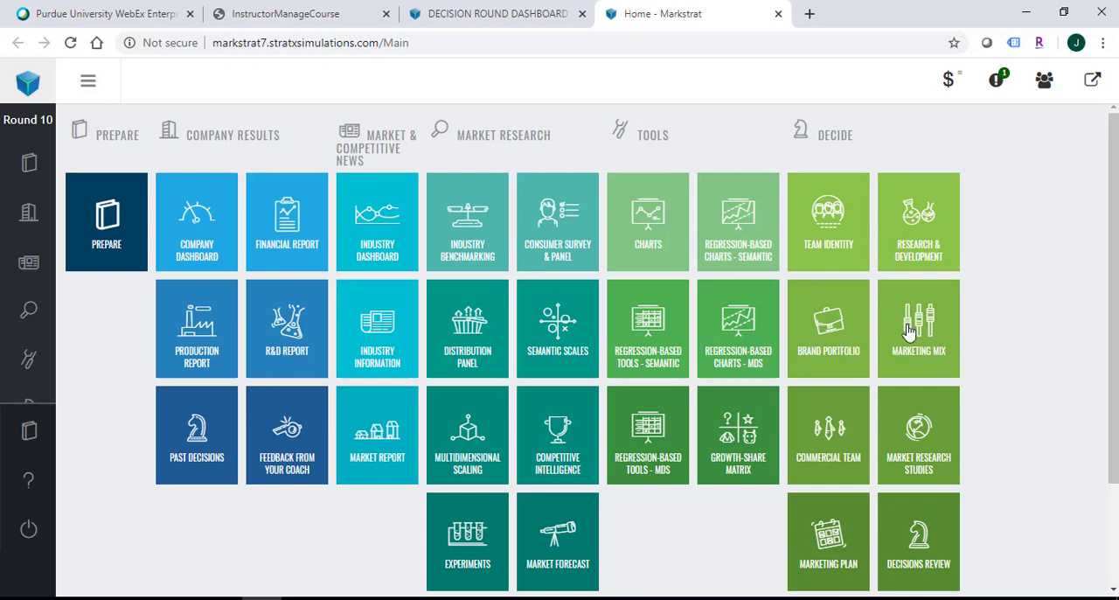
{"action": "mouse_move", "coordinate": [923, 333]}
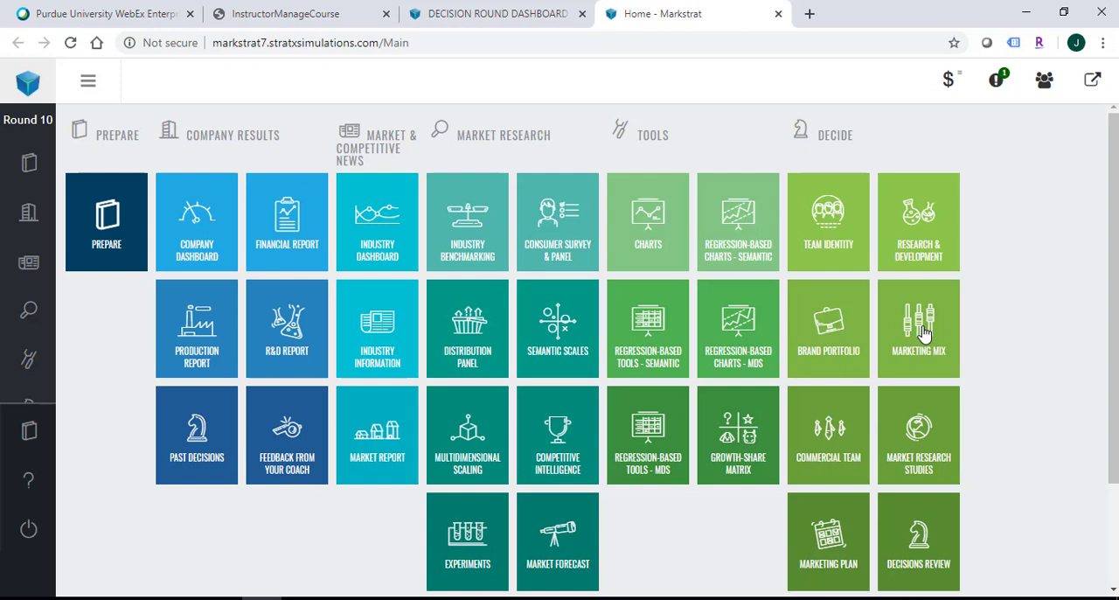
Open MOST's Marketing Mix page showing 168,000 units sold in Period 9
{"action": "left_click", "coordinate": [918, 328]}
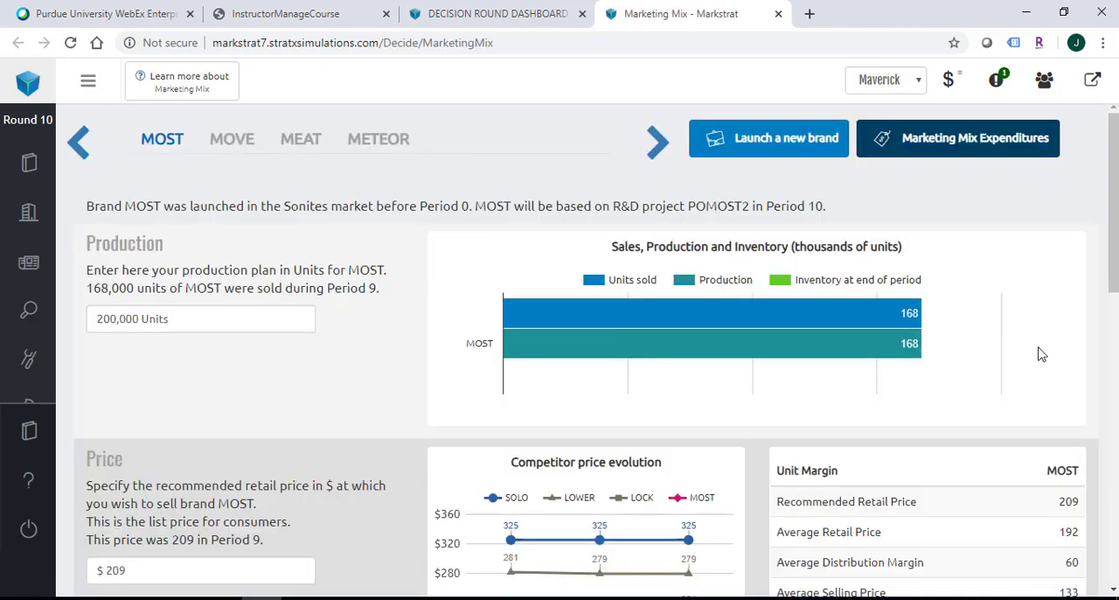
{"action": "mouse_move", "coordinate": [492, 237]}
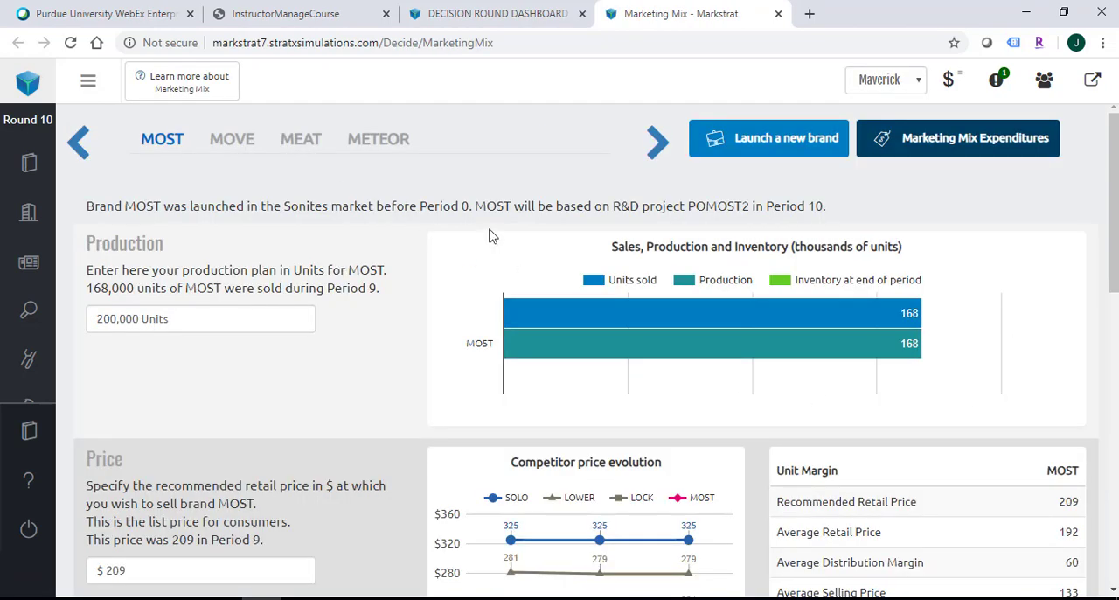
{"action": "mouse_move", "coordinate": [324, 181]}
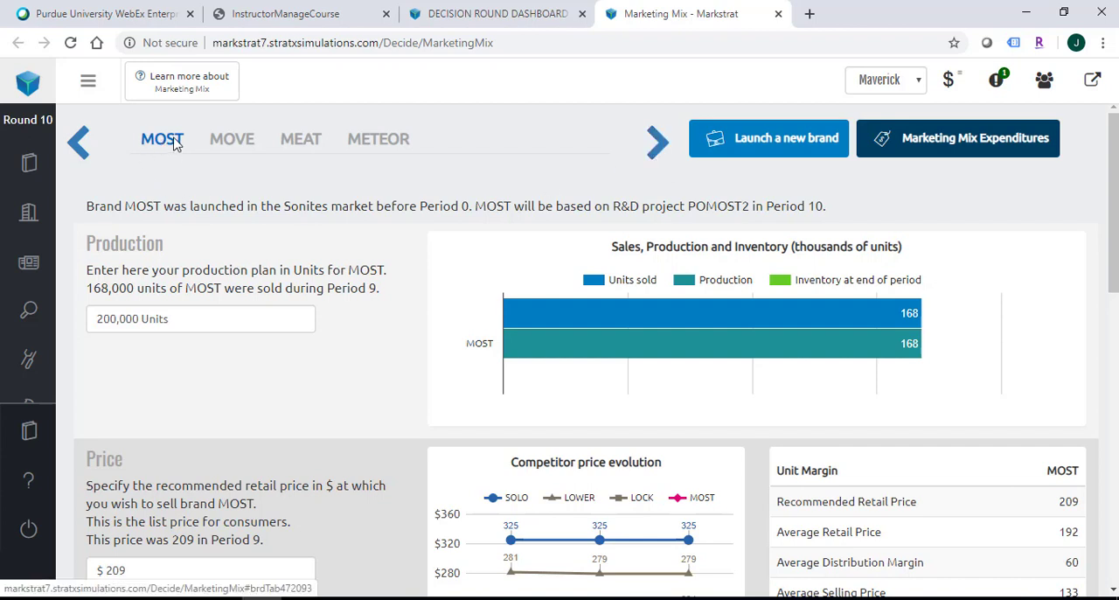
{"action": "mouse_move", "coordinate": [157, 206]}
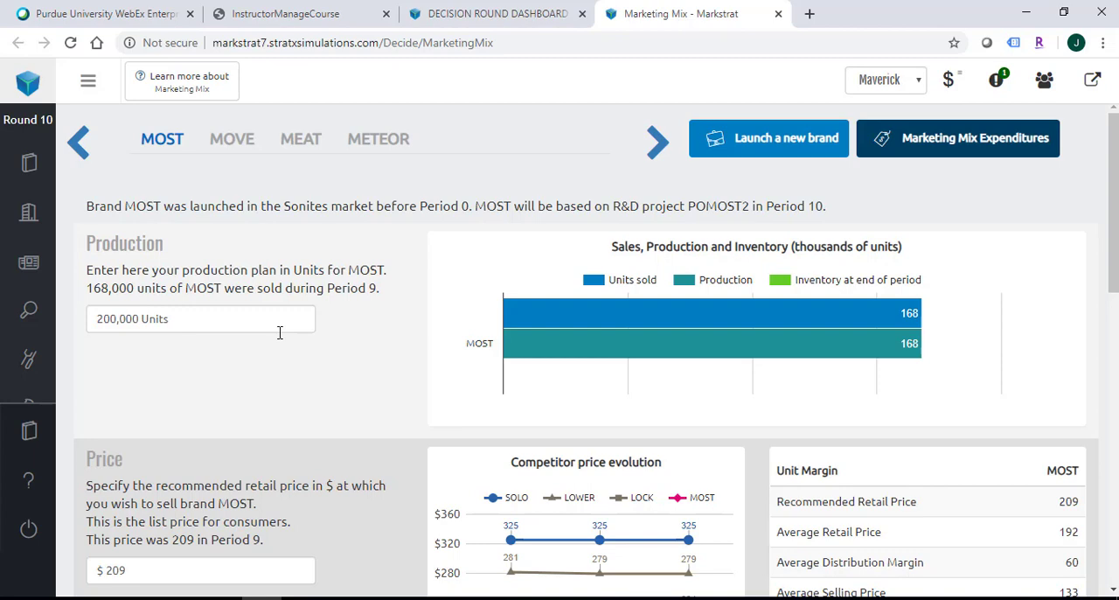
{"action": "scroll", "scroll_direction": "down", "scroll_amount": 3}
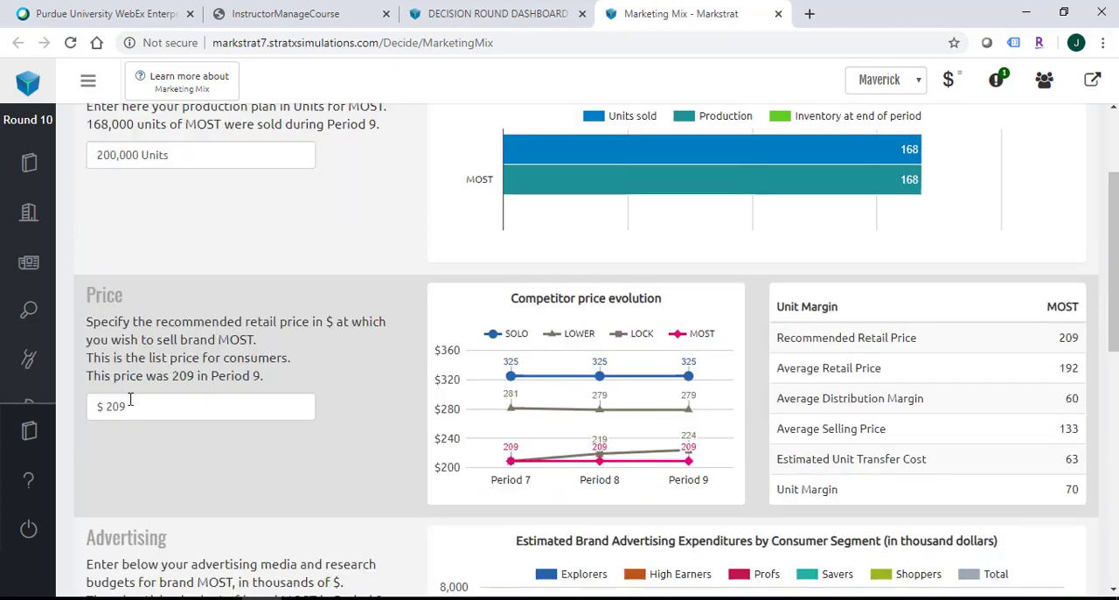
{"action": "left_click", "coordinate": [200, 406]}
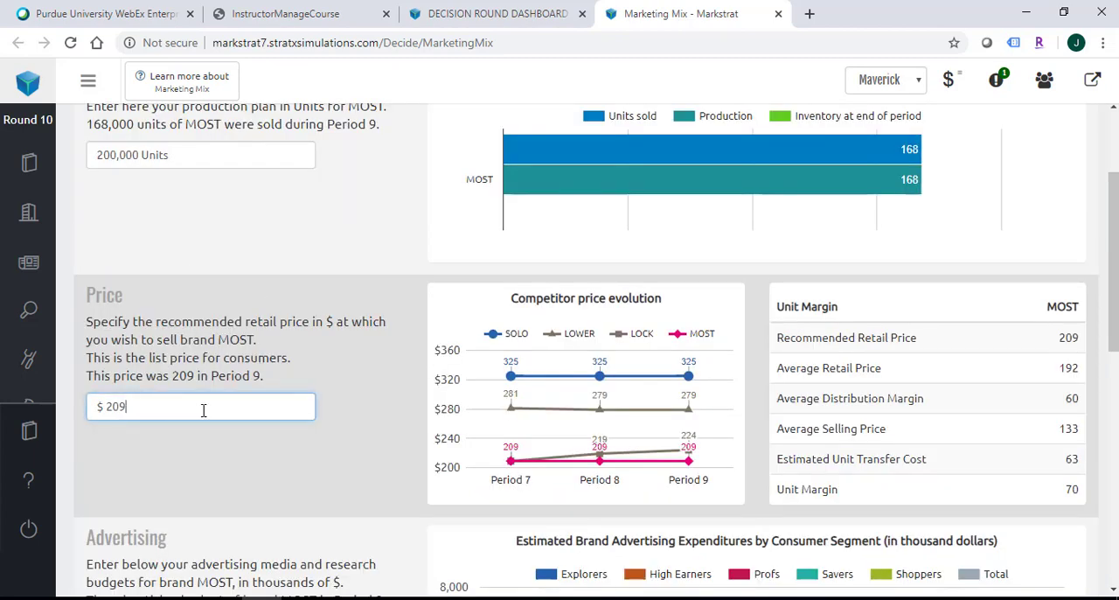
{"action": "scroll", "scroll_direction": "down", "scroll_amount": 3}
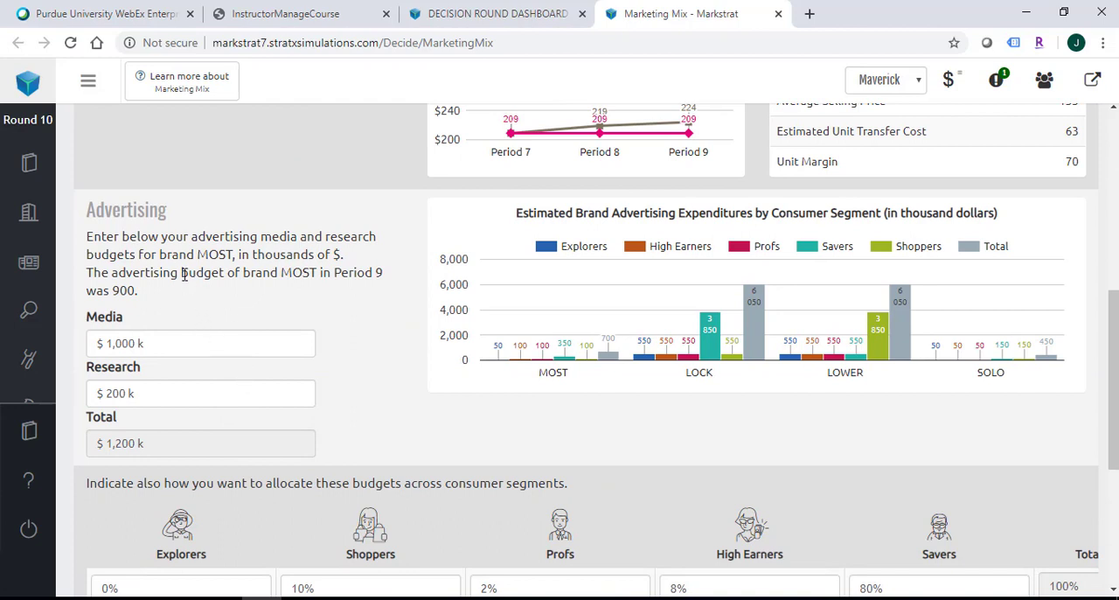
{"action": "left_click", "coordinate": [201, 343]}
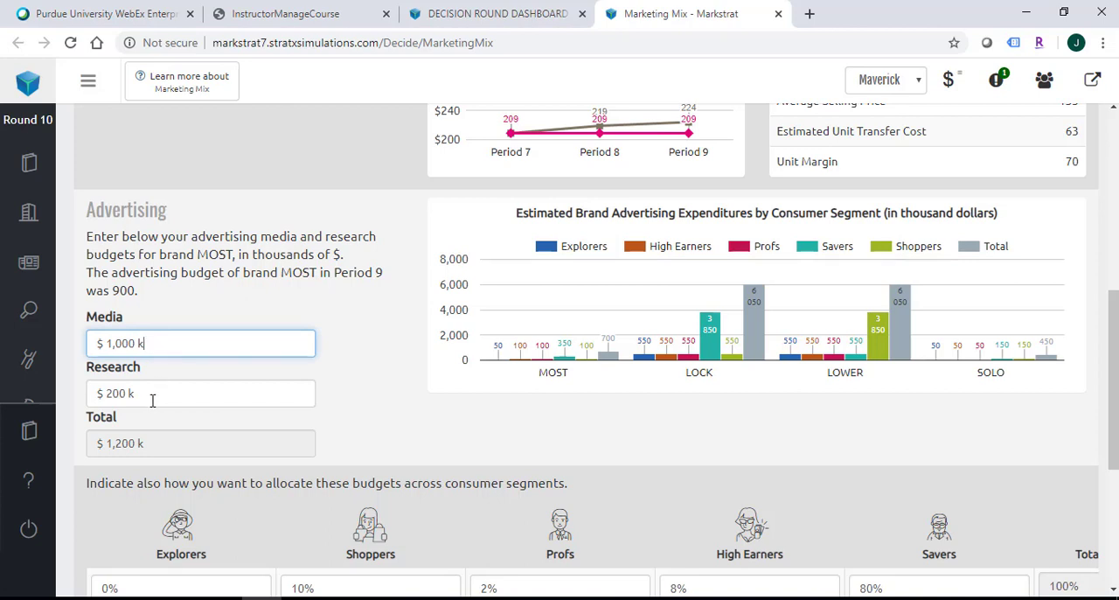
{"action": "left_click", "coordinate": [201, 392]}
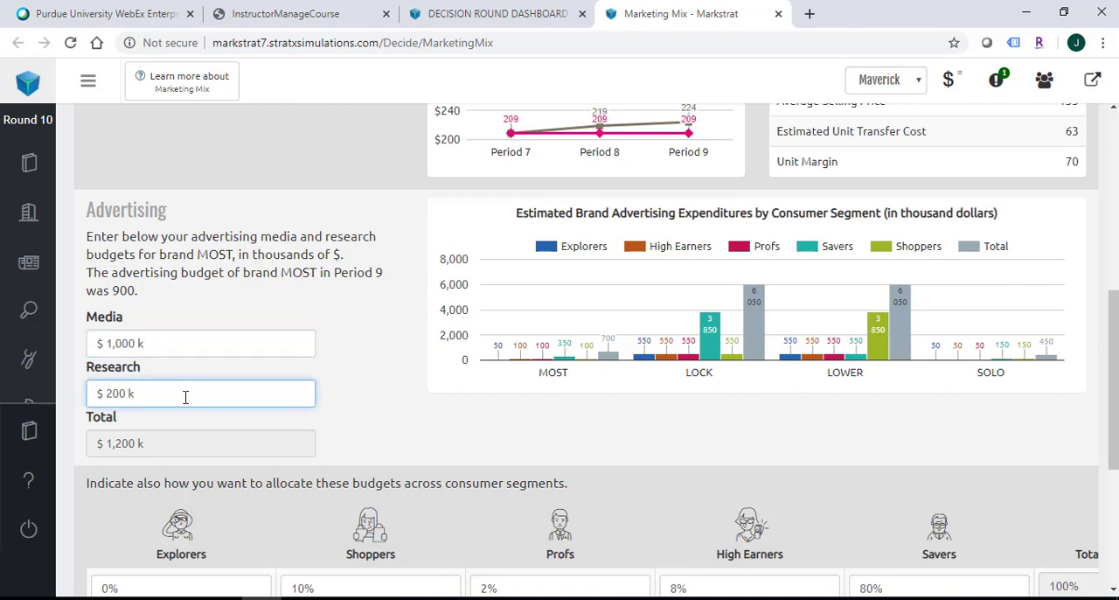
{"action": "mouse_move", "coordinate": [167, 466]}
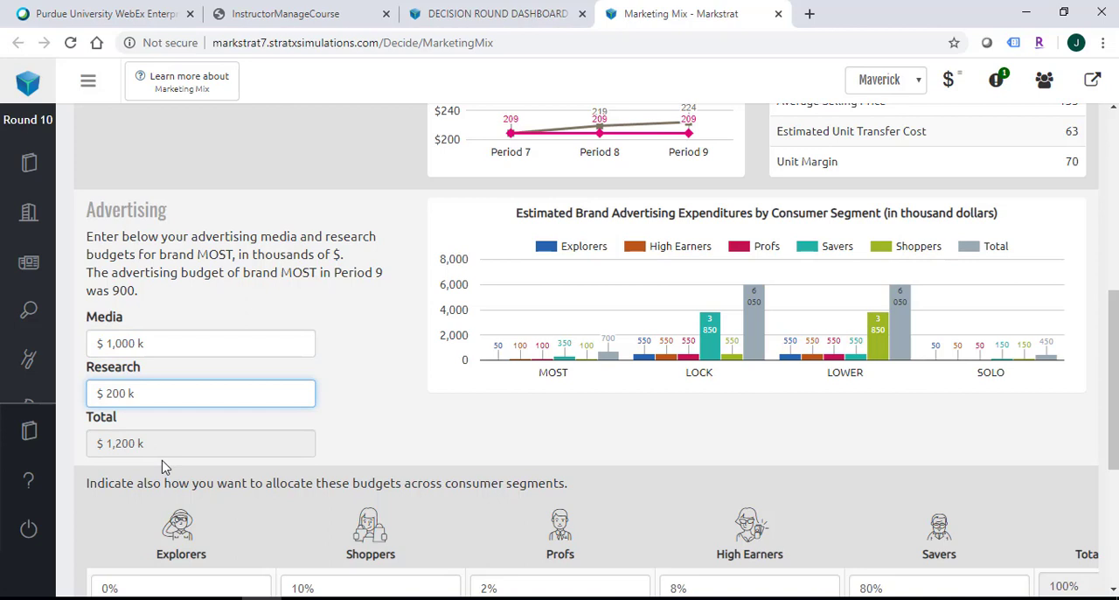
{"action": "scroll", "scroll_direction": "down", "scroll_amount": 3}
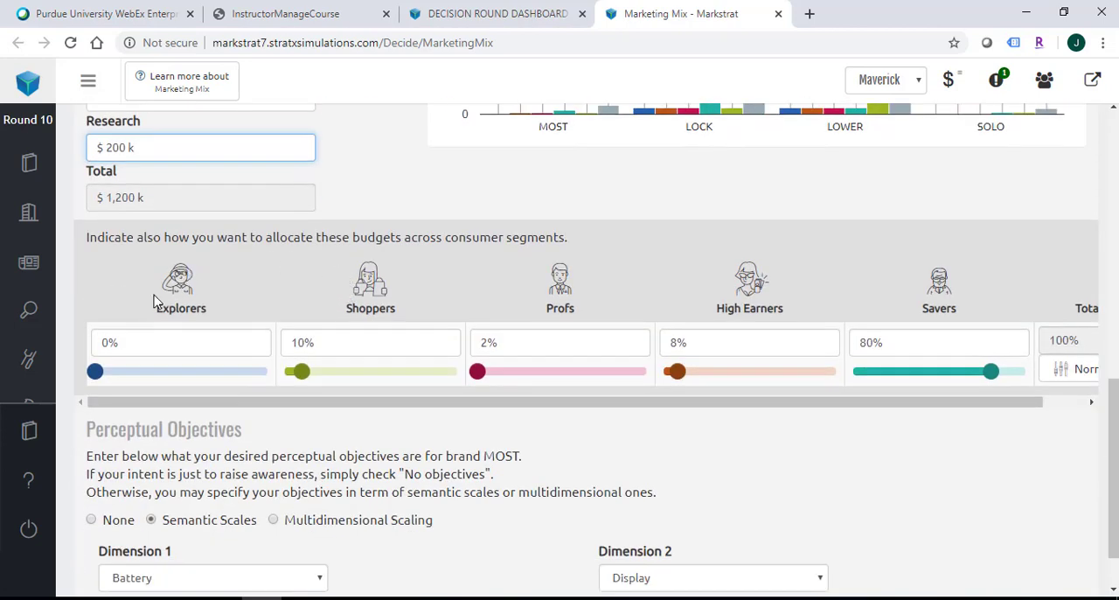
{"action": "mouse_move", "coordinate": [242, 275]}
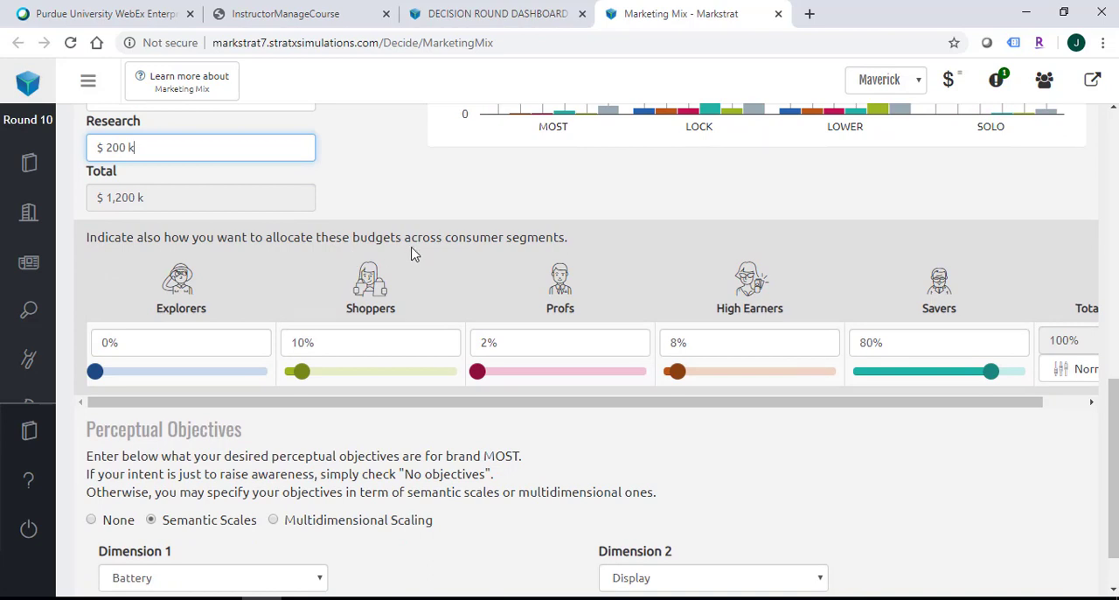
{"action": "mouse_move", "coordinate": [555, 276]}
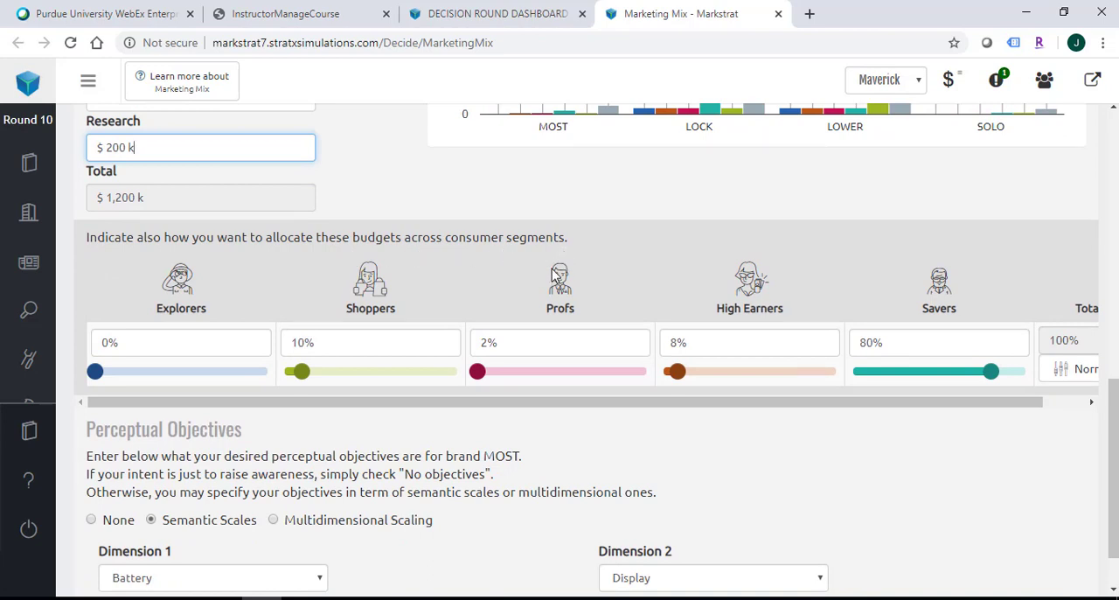
{"action": "mouse_move", "coordinate": [551, 278]}
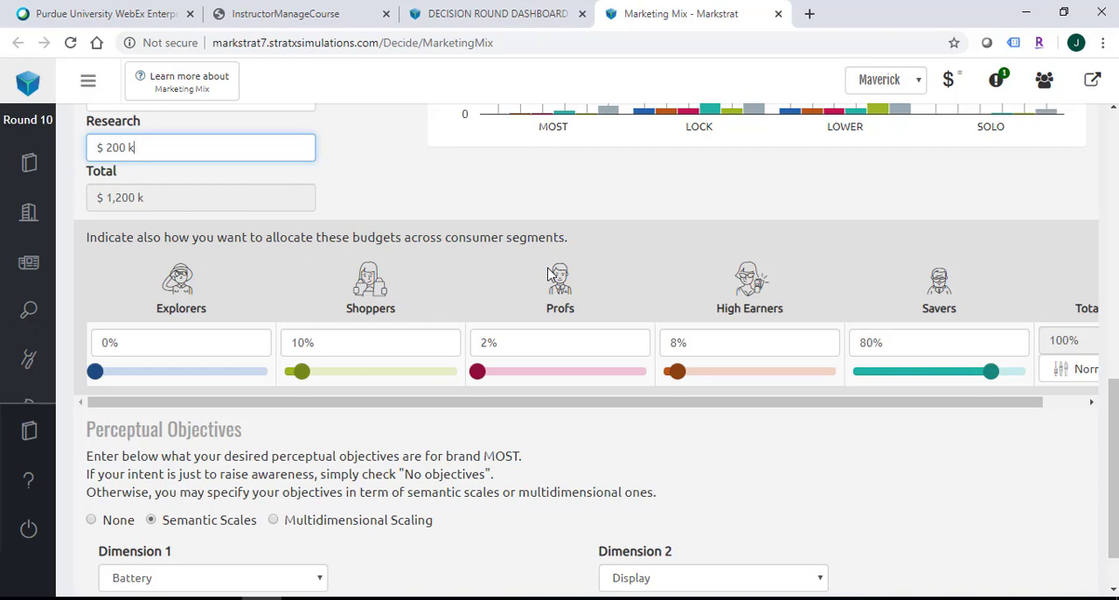
{"action": "mouse_move", "coordinate": [575, 283]}
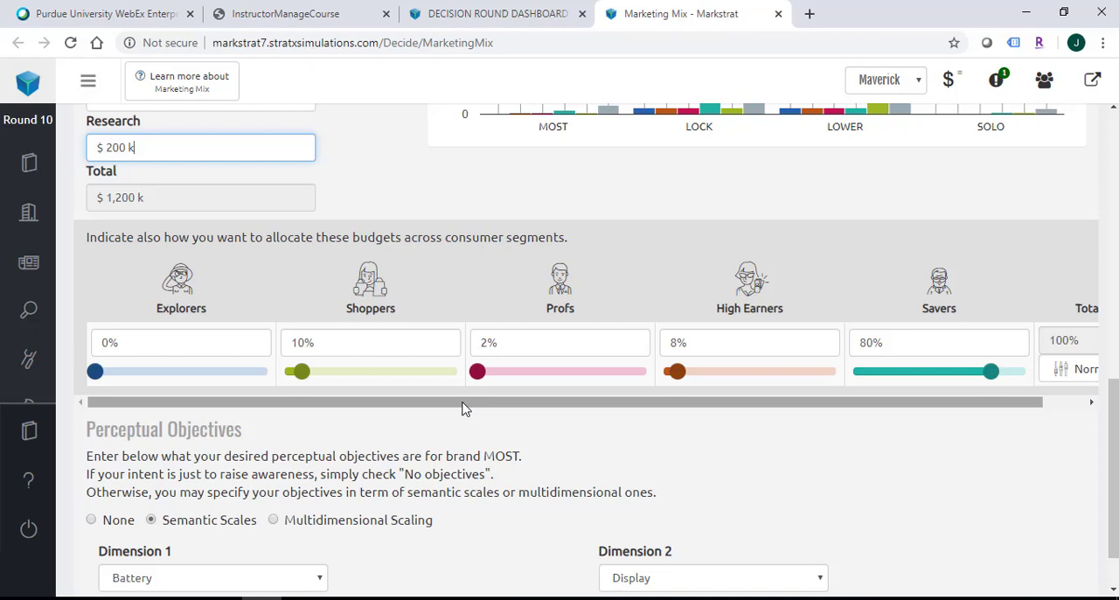
{"action": "mouse_move", "coordinate": [768, 298]}
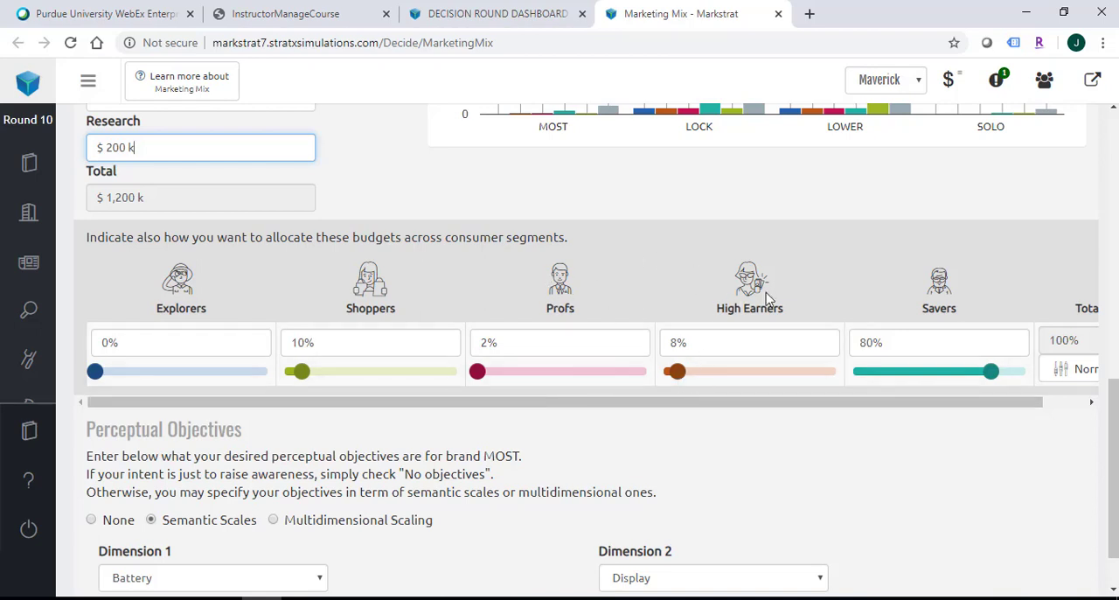
{"action": "mouse_move", "coordinate": [936, 437]}
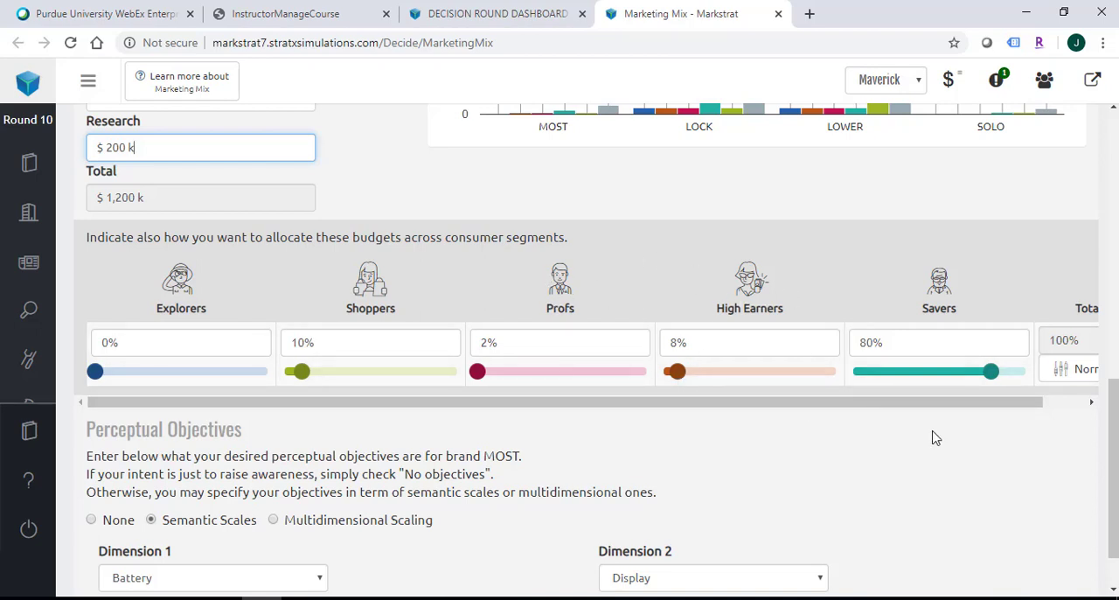
{"action": "mouse_move", "coordinate": [953, 449]}
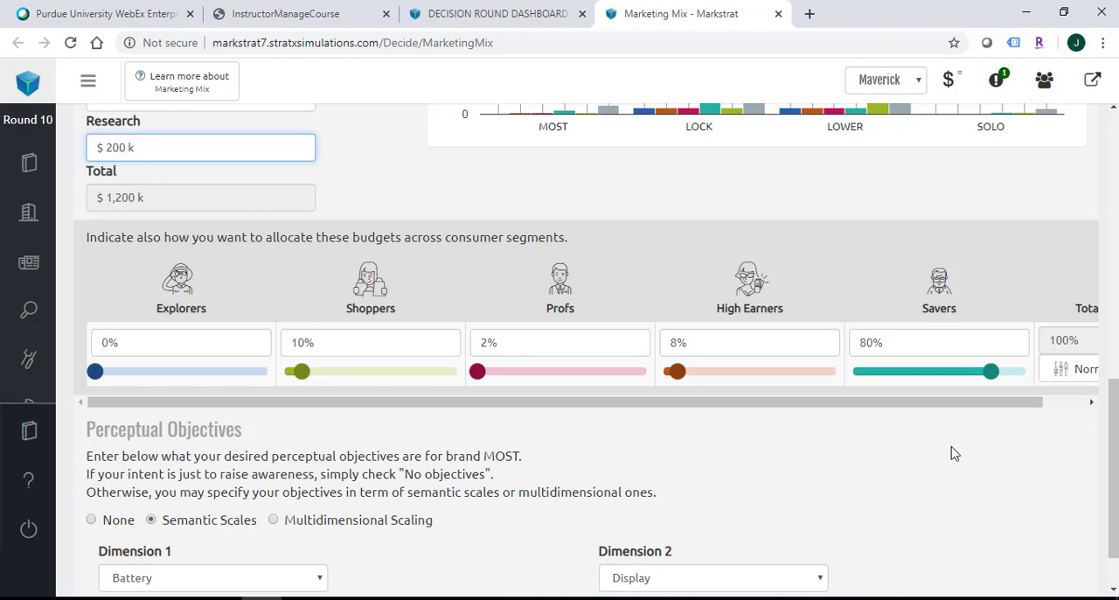
{"action": "mouse_move", "coordinate": [429, 442]}
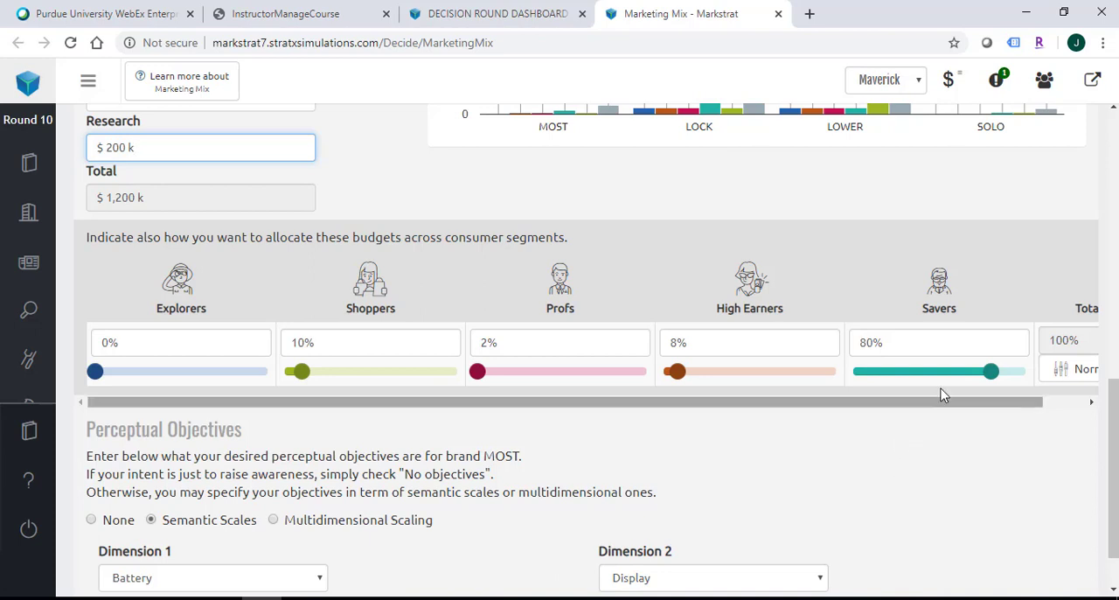
{"action": "mouse_move", "coordinate": [967, 329]}
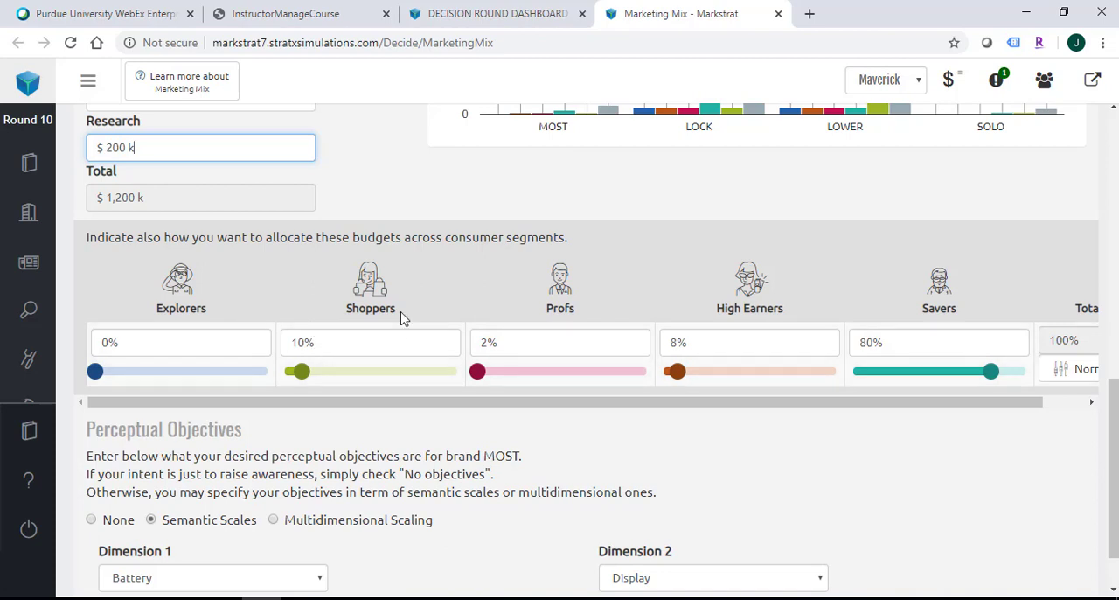
{"action": "mouse_move", "coordinate": [385, 299]}
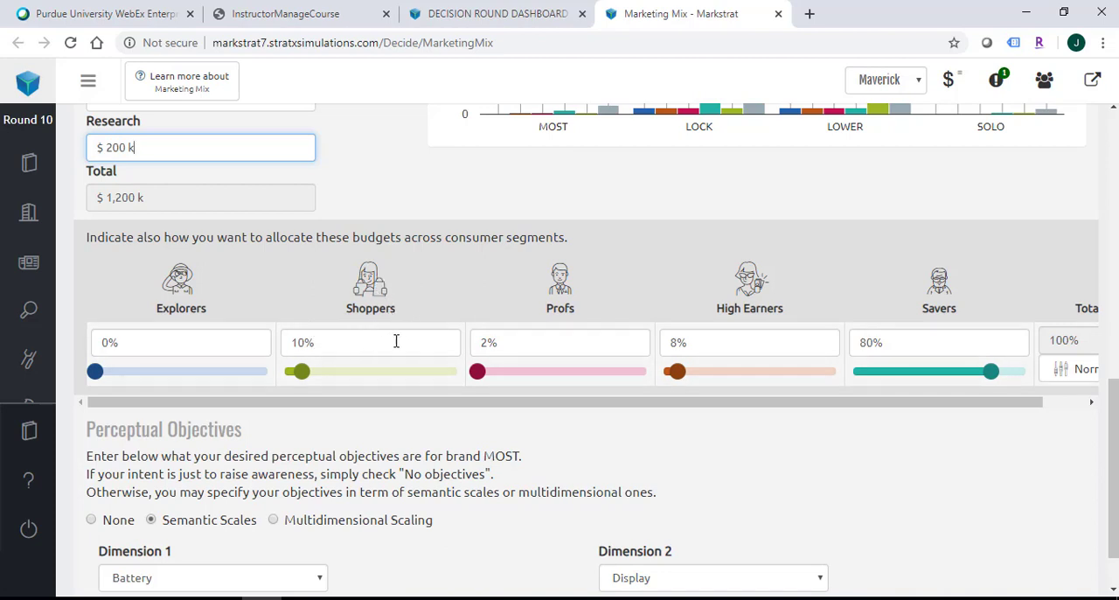
{"action": "mouse_move", "coordinate": [341, 260]}
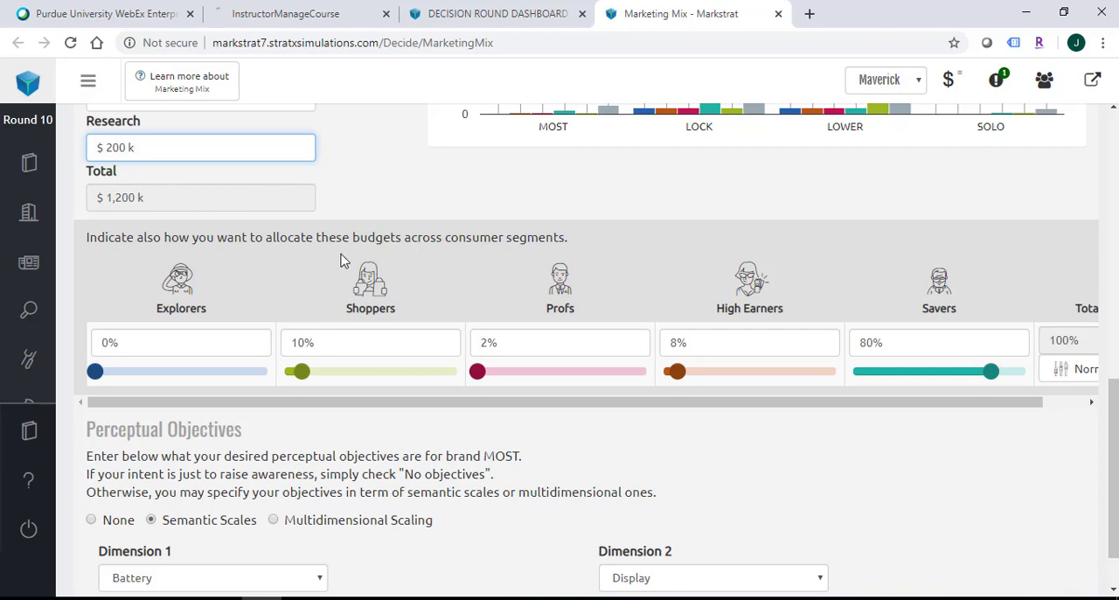
{"action": "mouse_move", "coordinate": [343, 299]}
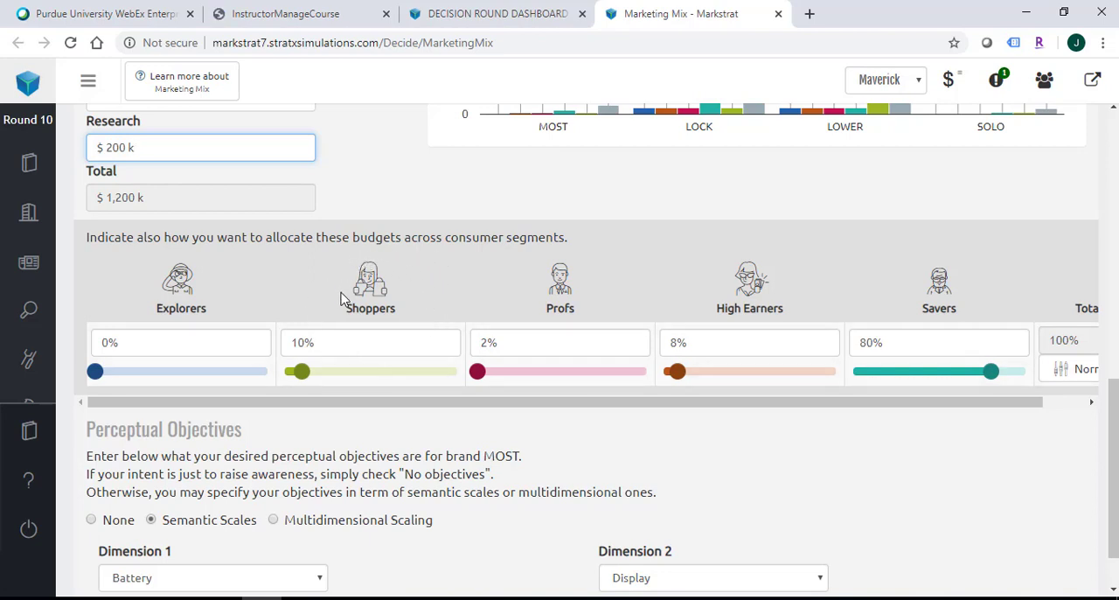
{"action": "mouse_move", "coordinate": [765, 330]}
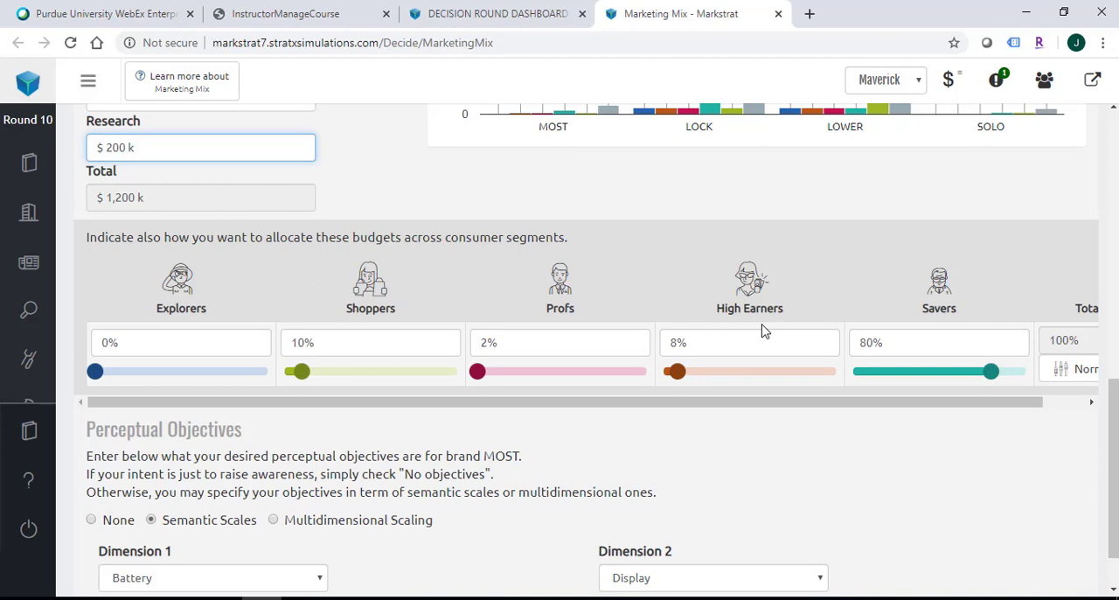
{"action": "mouse_move", "coordinate": [570, 332]}
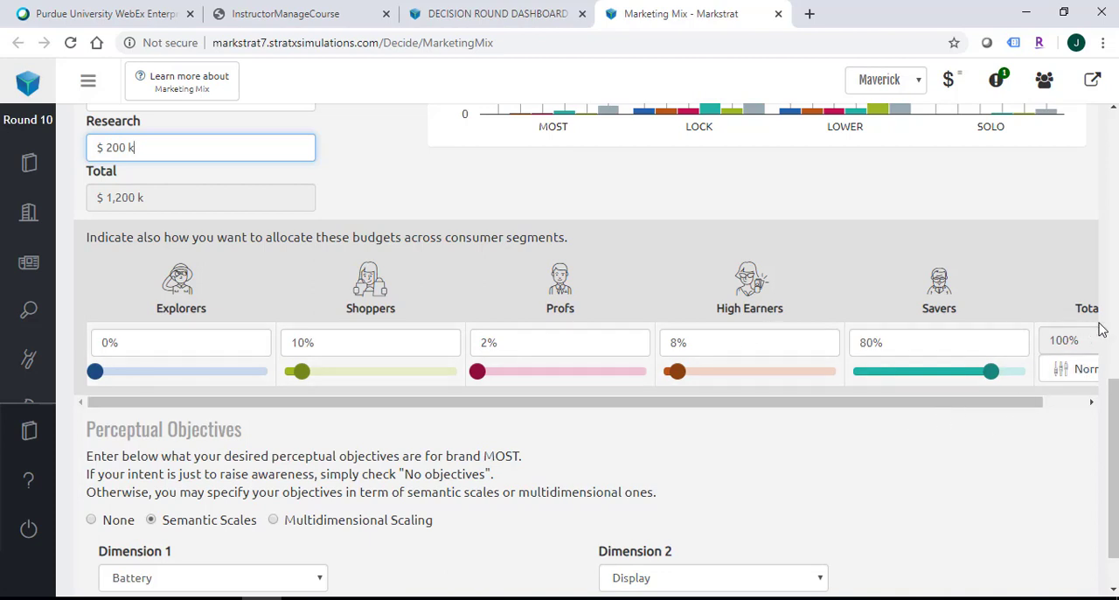
{"action": "scroll", "scroll_direction": "down", "scroll_amount": 3}
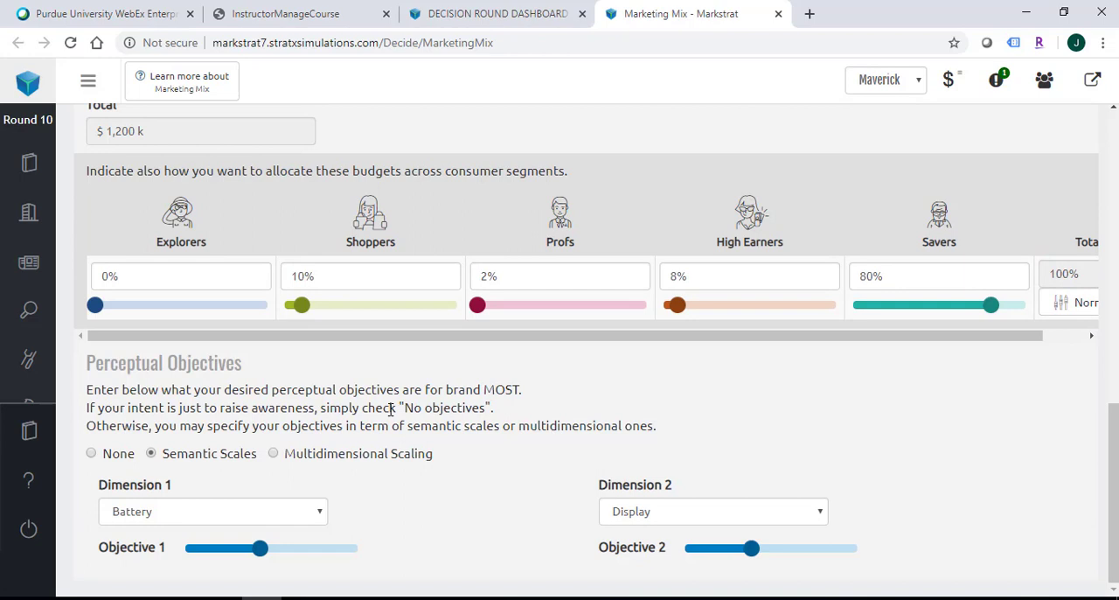
{"action": "mouse_move", "coordinate": [370, 422]}
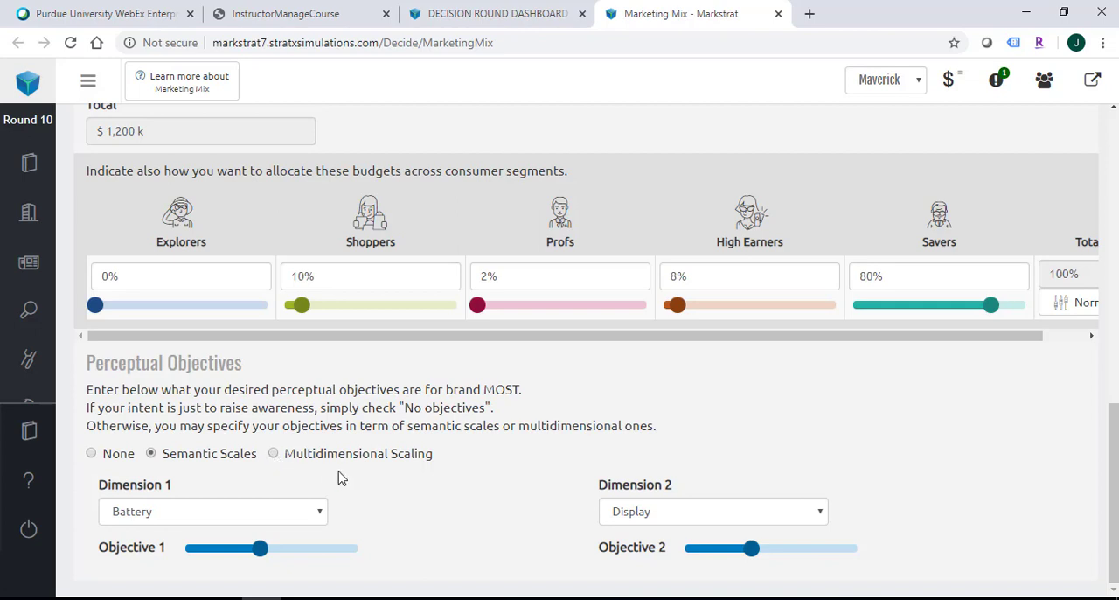
Set MOST's Dimension 1 perceptual objective to Battery with a target of 4.7
{"action": "left_click", "coordinate": [213, 512]}
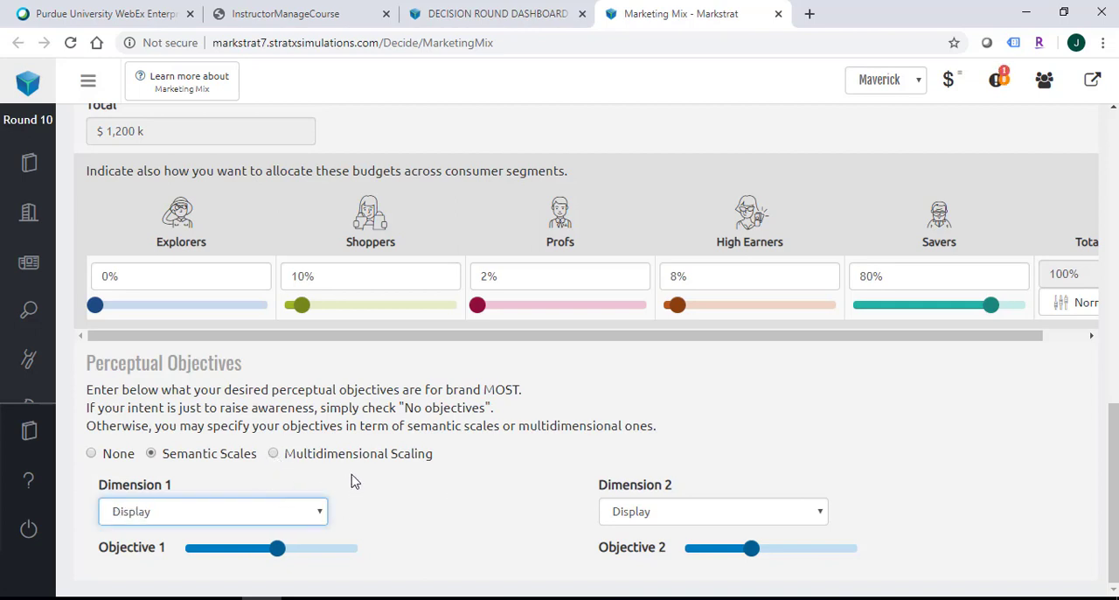
{"action": "mouse_move", "coordinate": [217, 473]}
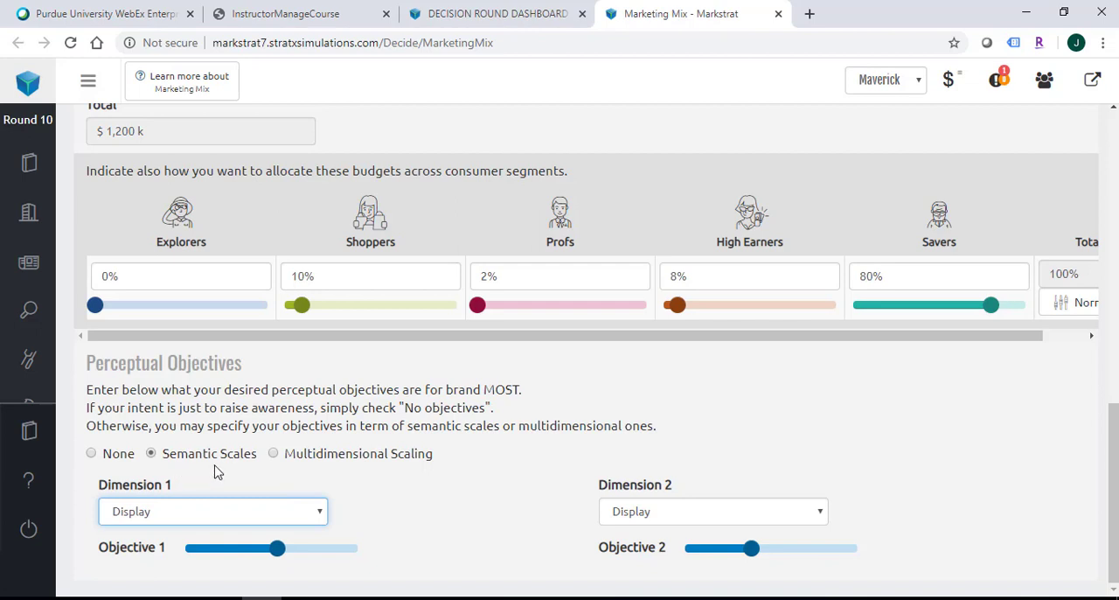
{"action": "mouse_move", "coordinate": [425, 468]}
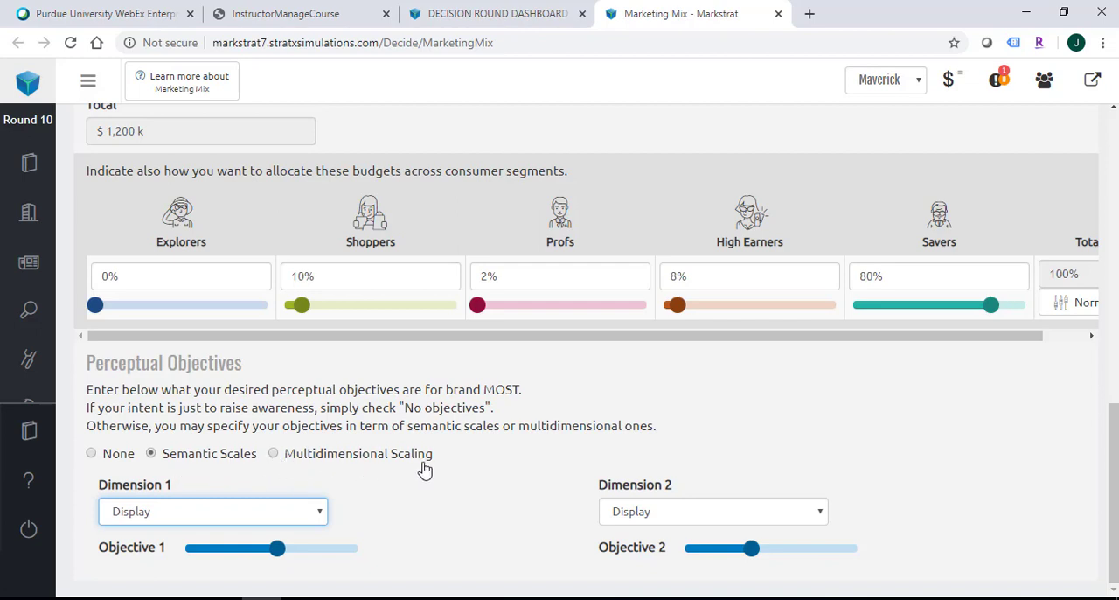
{"action": "mouse_move", "coordinate": [213, 468]}
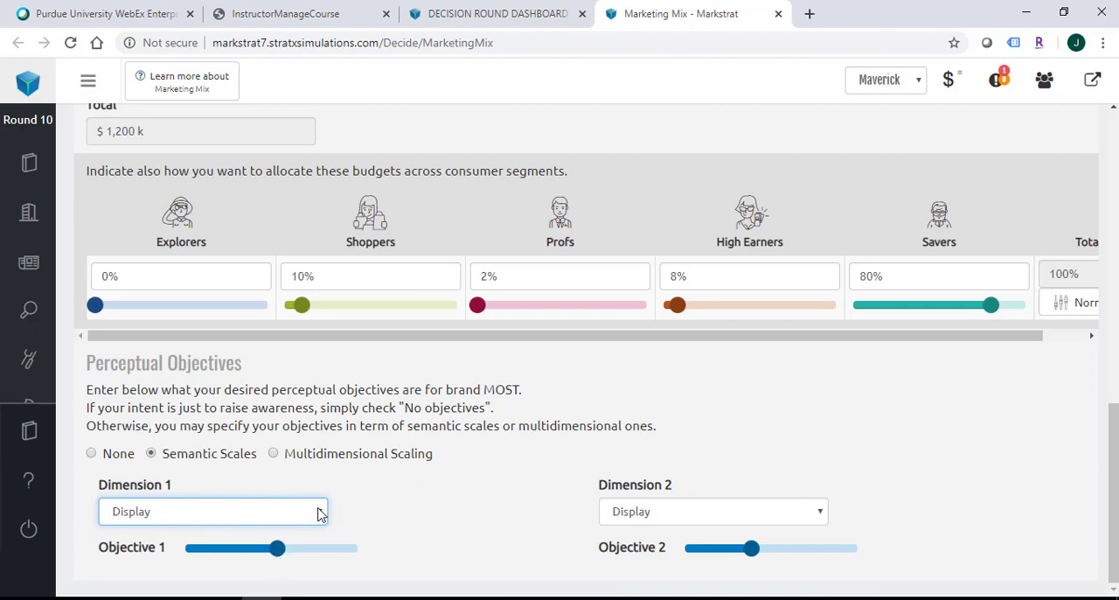
{"action": "left_click", "coordinate": [213, 512]}
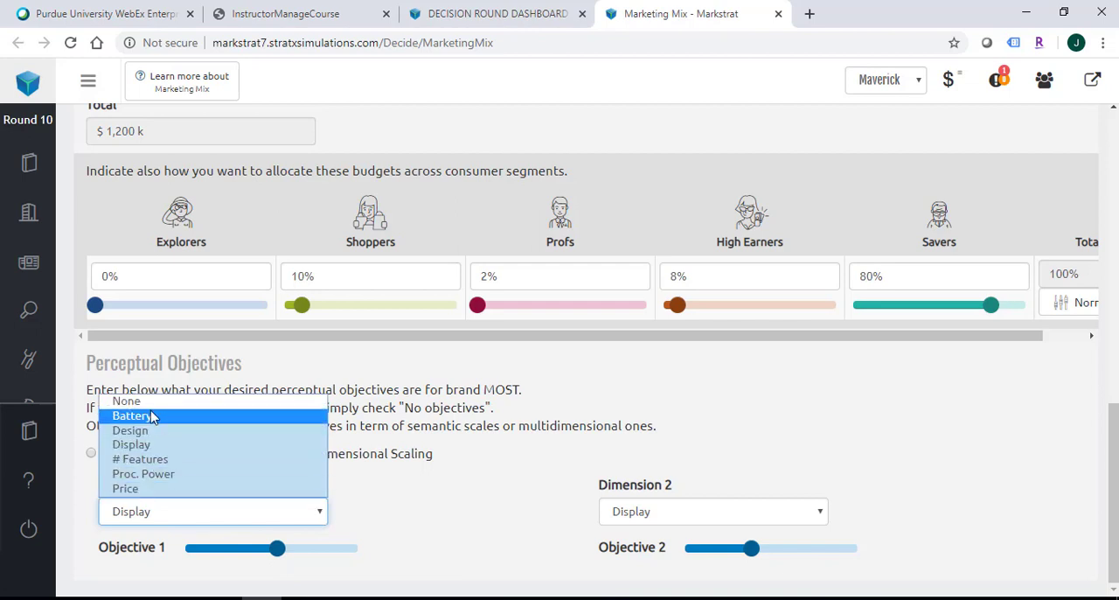
{"action": "mouse_move", "coordinate": [152, 445]}
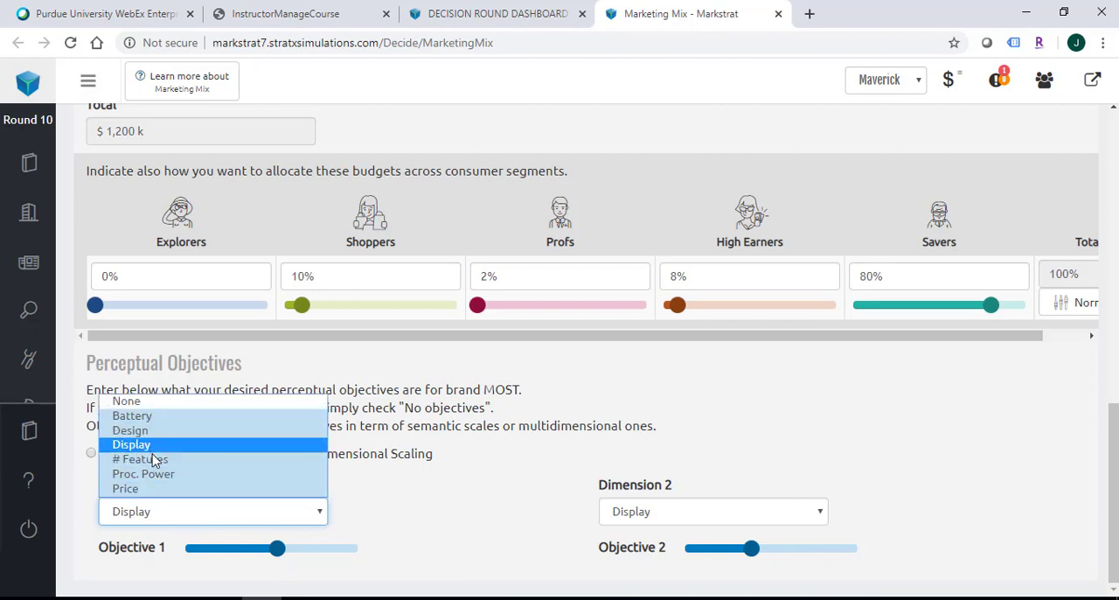
{"action": "mouse_move", "coordinate": [170, 474]}
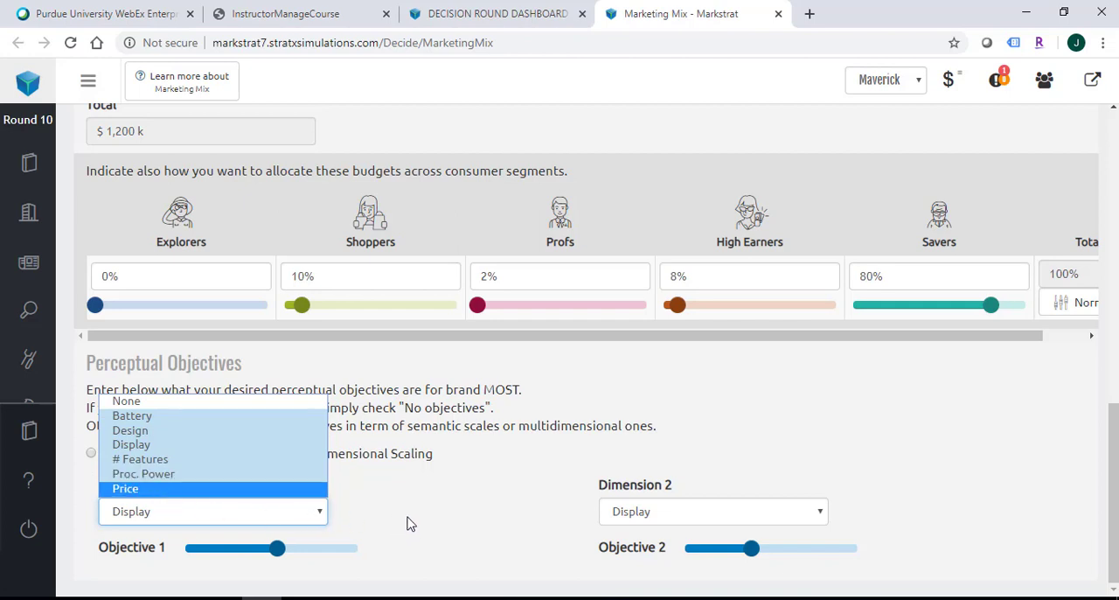
{"action": "left_click", "coordinate": [132, 415]}
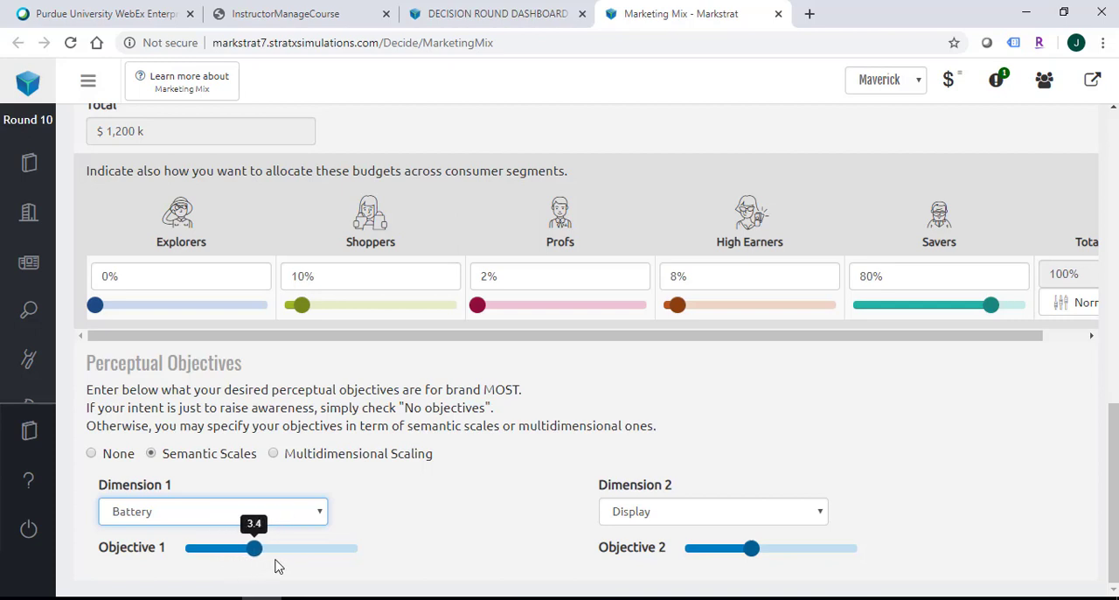
{"action": "left_click_drag", "start_coordinate": [253, 548], "coordinate": [279, 548]}
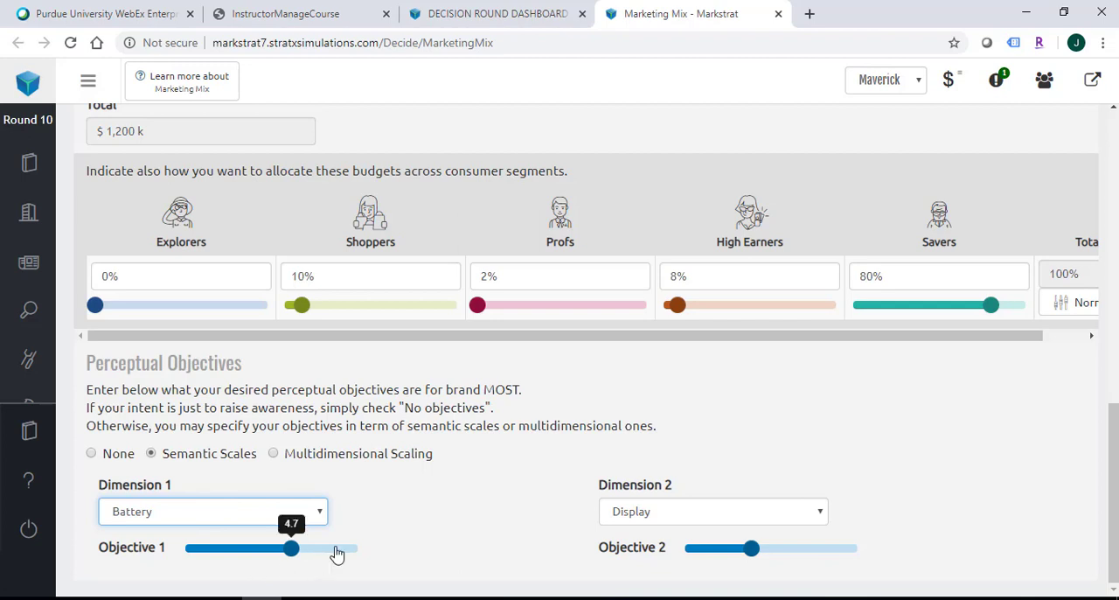
{"action": "mouse_move", "coordinate": [356, 526]}
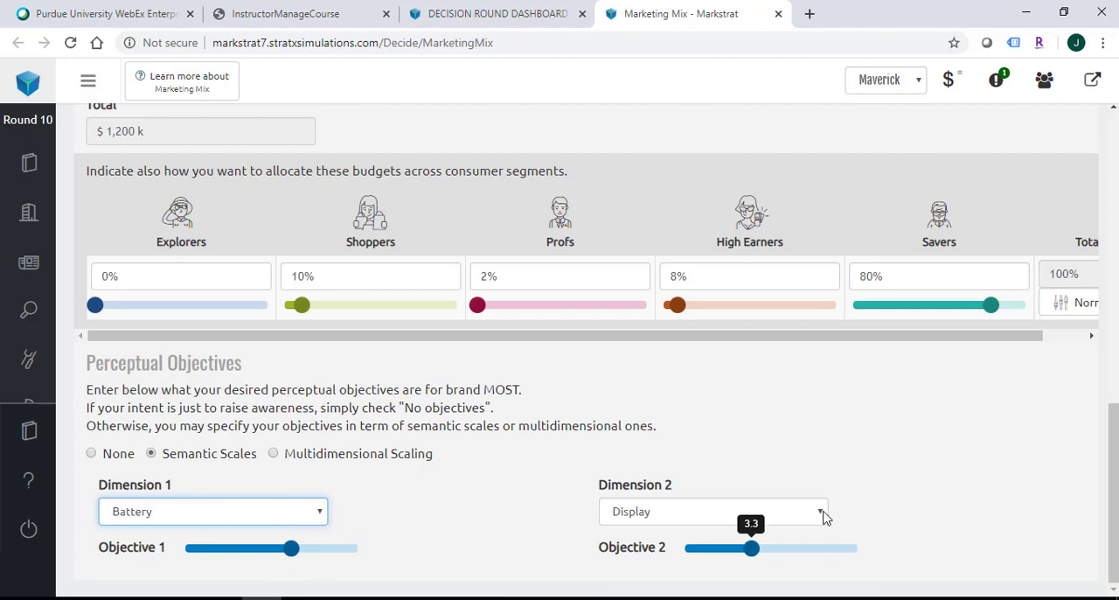
{"action": "left_click", "coordinate": [712, 511]}
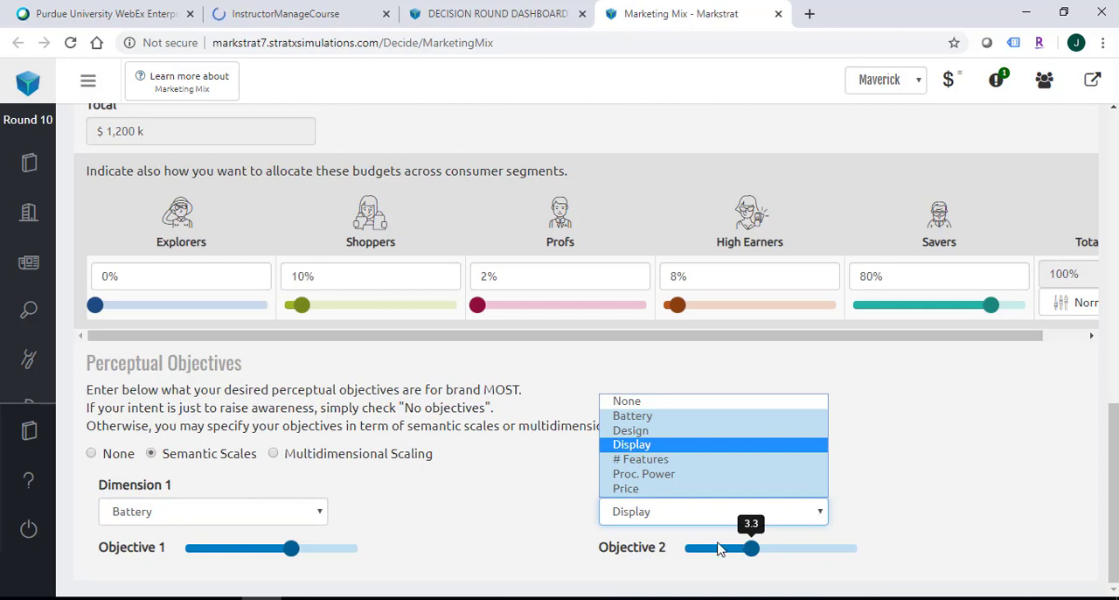
{"action": "mouse_move", "coordinate": [300, 522]}
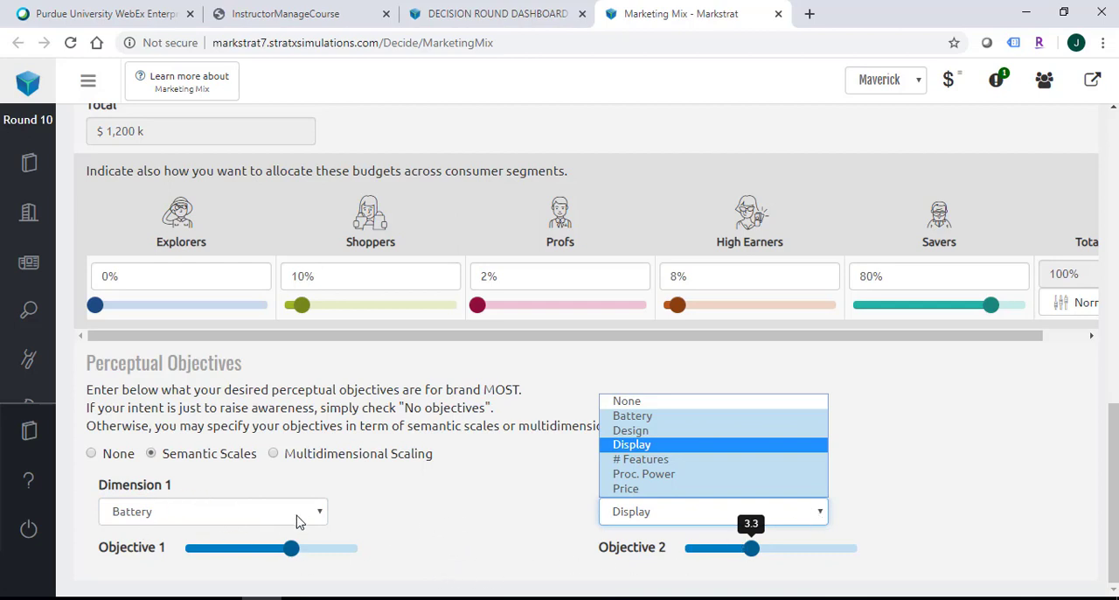
{"action": "left_click", "coordinate": [631, 444]}
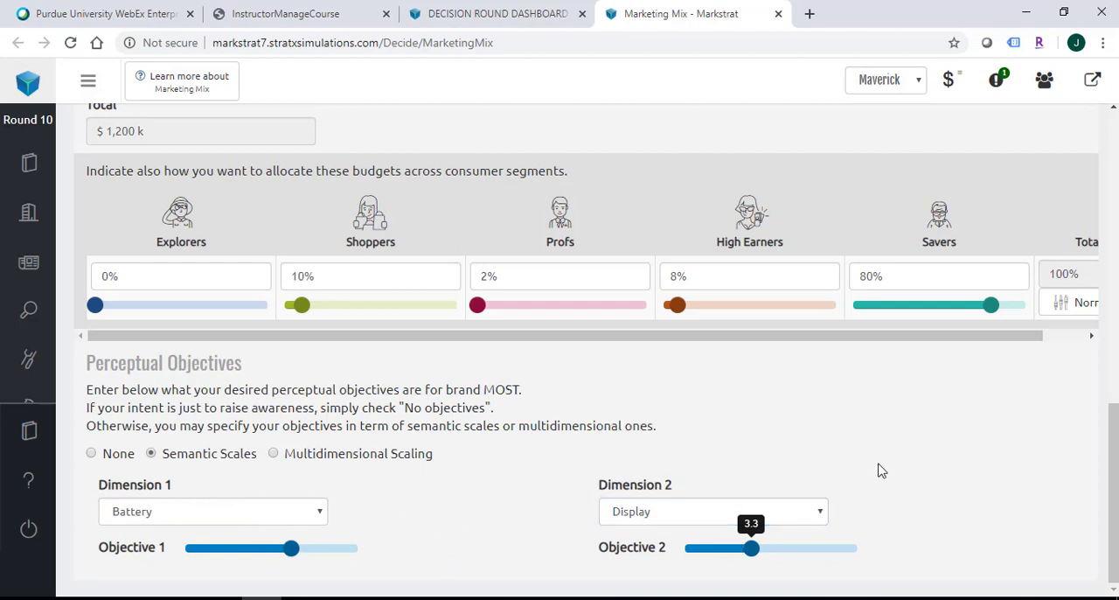
{"action": "mouse_move", "coordinate": [494, 509]}
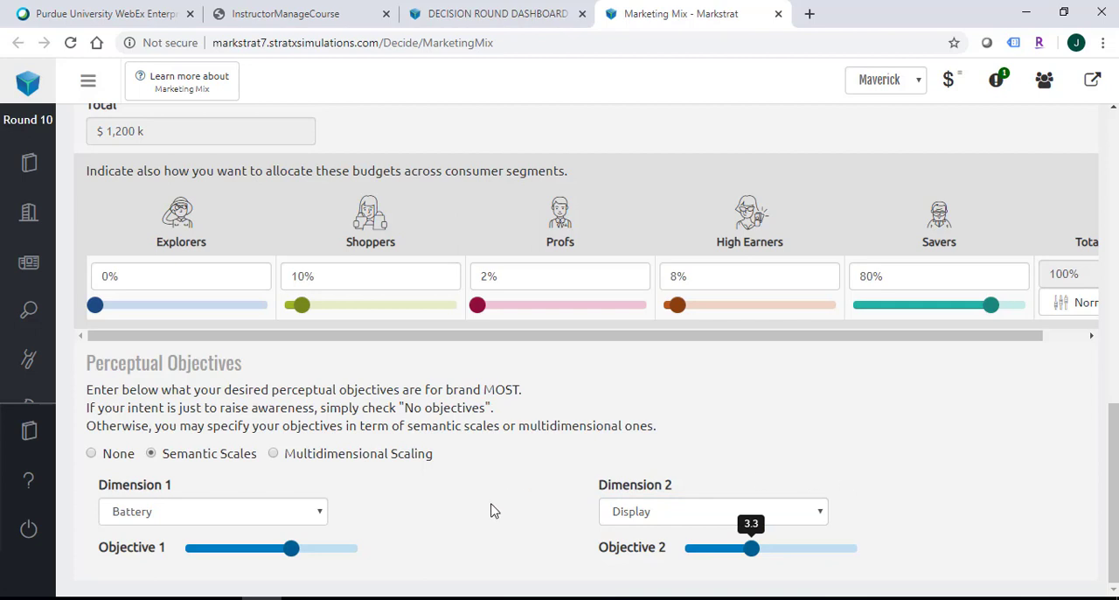
{"action": "mouse_move", "coordinate": [472, 486]}
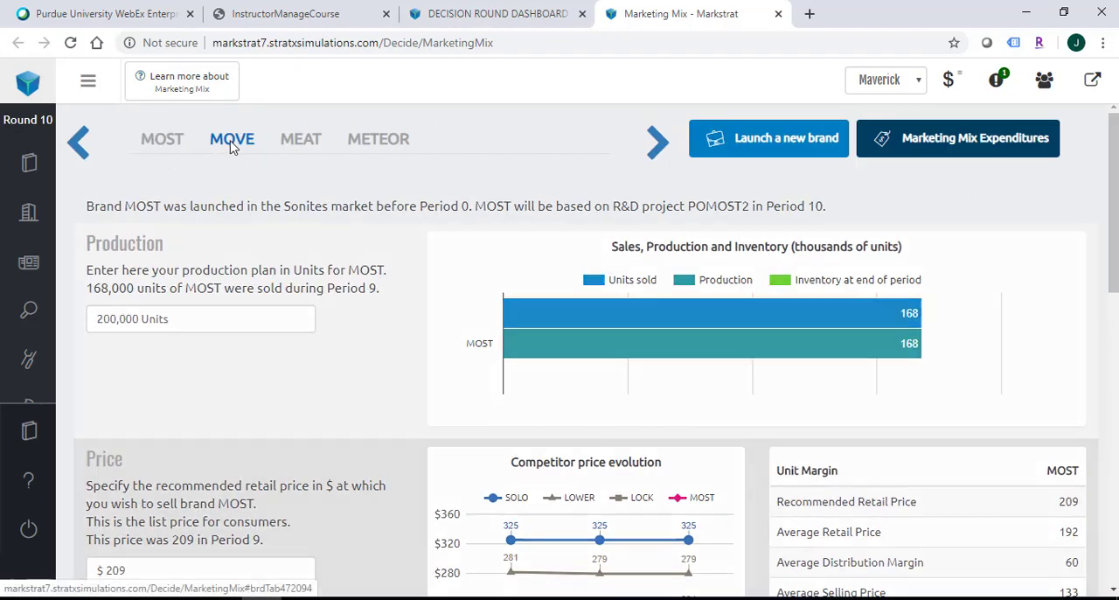
Review MOVE's decisions: 170,000-unit production, $281 price, $1,200k advertising, 60% to Shoppers
{"action": "left_click", "coordinate": [231, 138]}
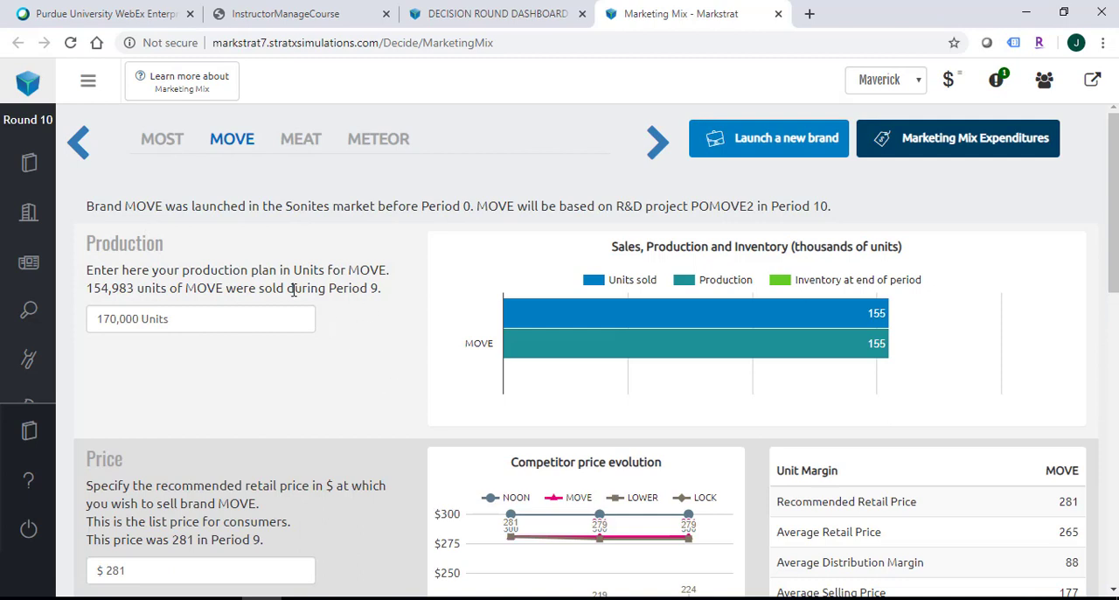
{"action": "mouse_move", "coordinate": [312, 266]}
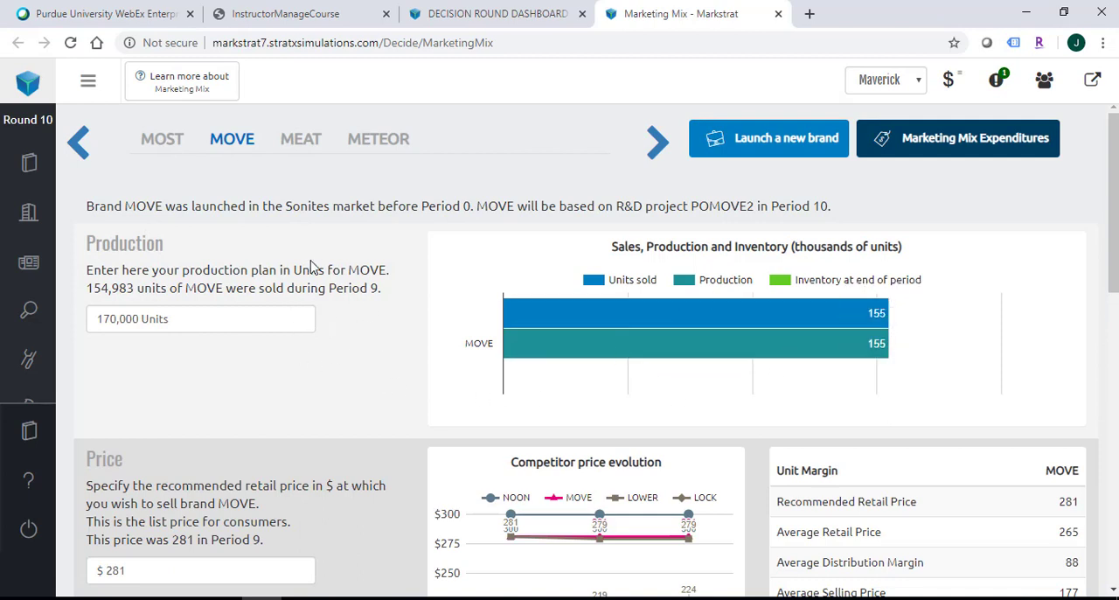
{"action": "mouse_move", "coordinate": [249, 334]}
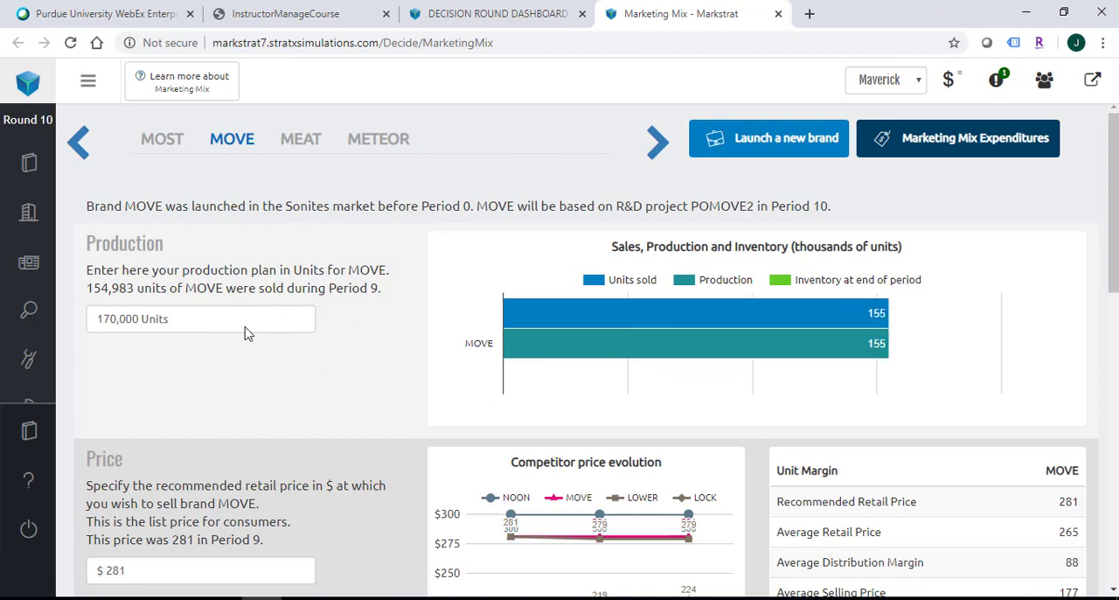
{"action": "mouse_move", "coordinate": [212, 367]}
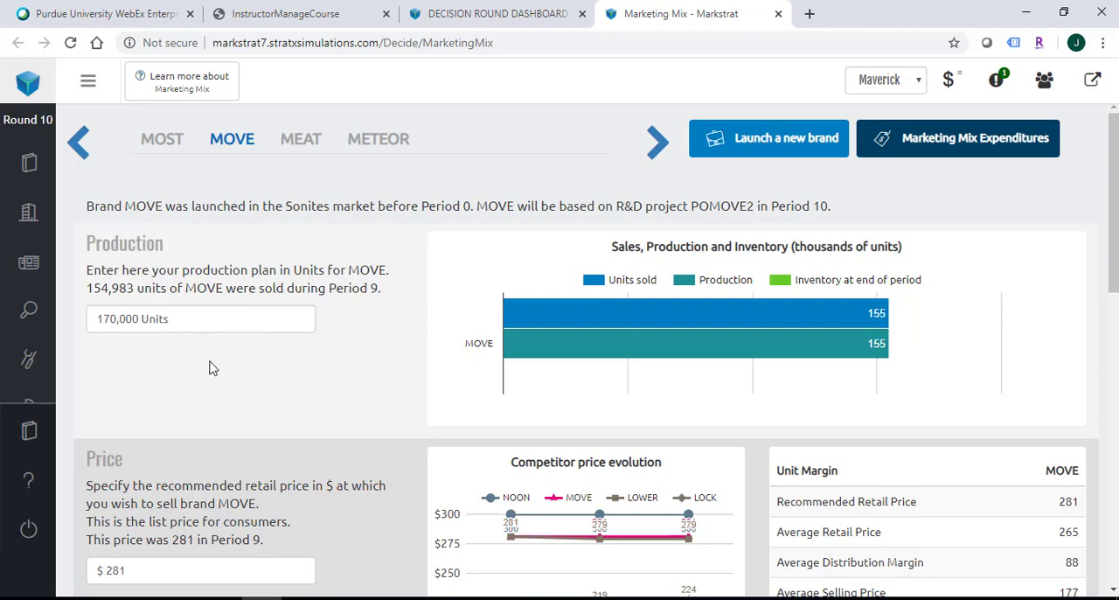
{"action": "scroll", "scroll_direction": "down", "scroll_amount": 3}
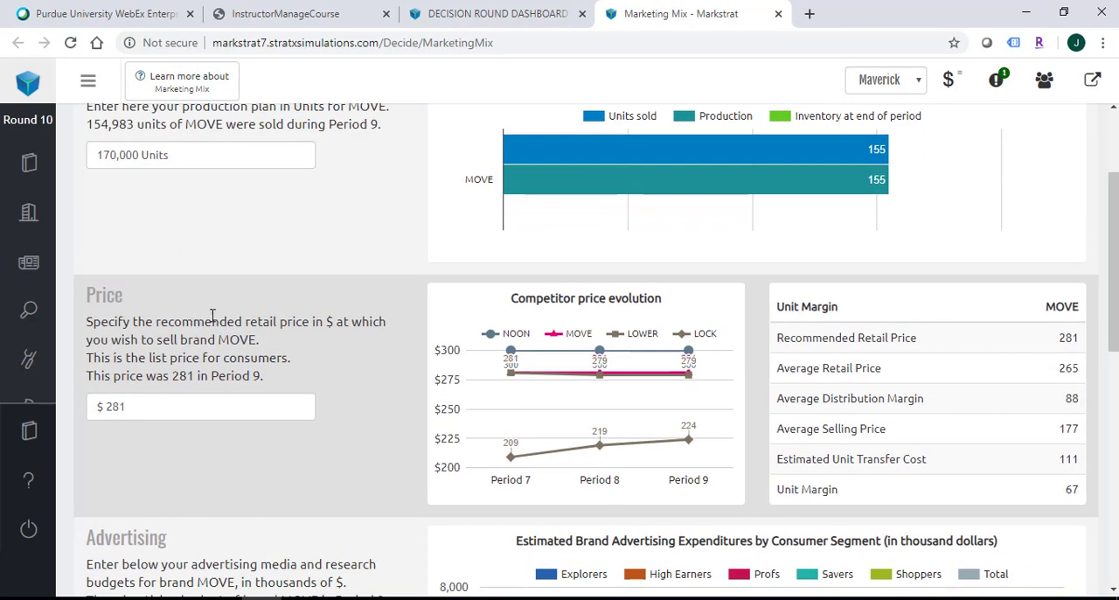
{"action": "double_click", "coordinate": [104, 294]}
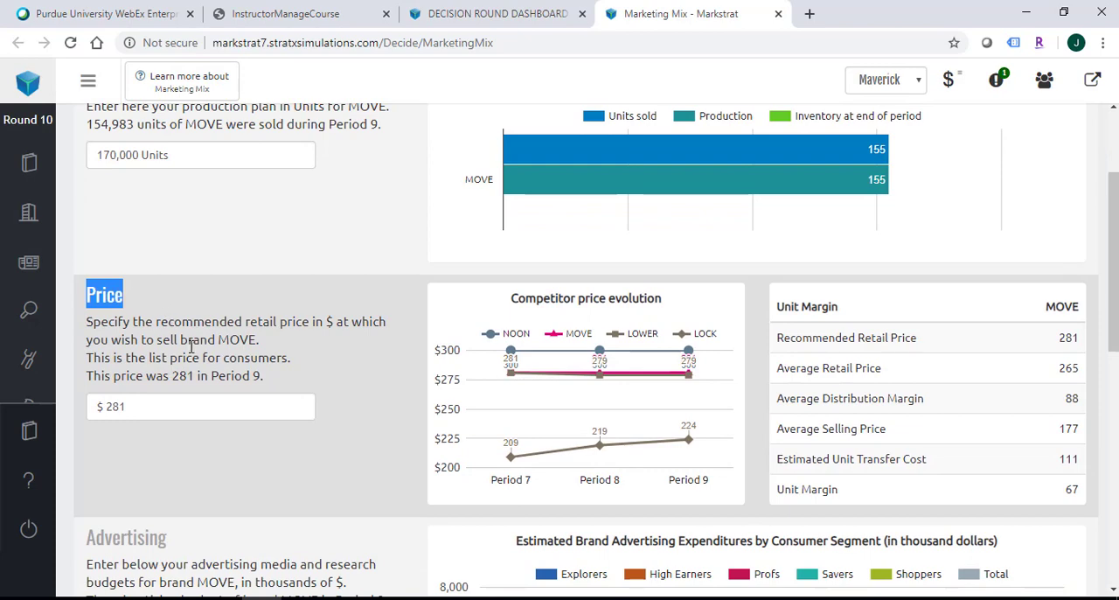
{"action": "scroll", "scroll_direction": "down", "scroll_amount": 3}
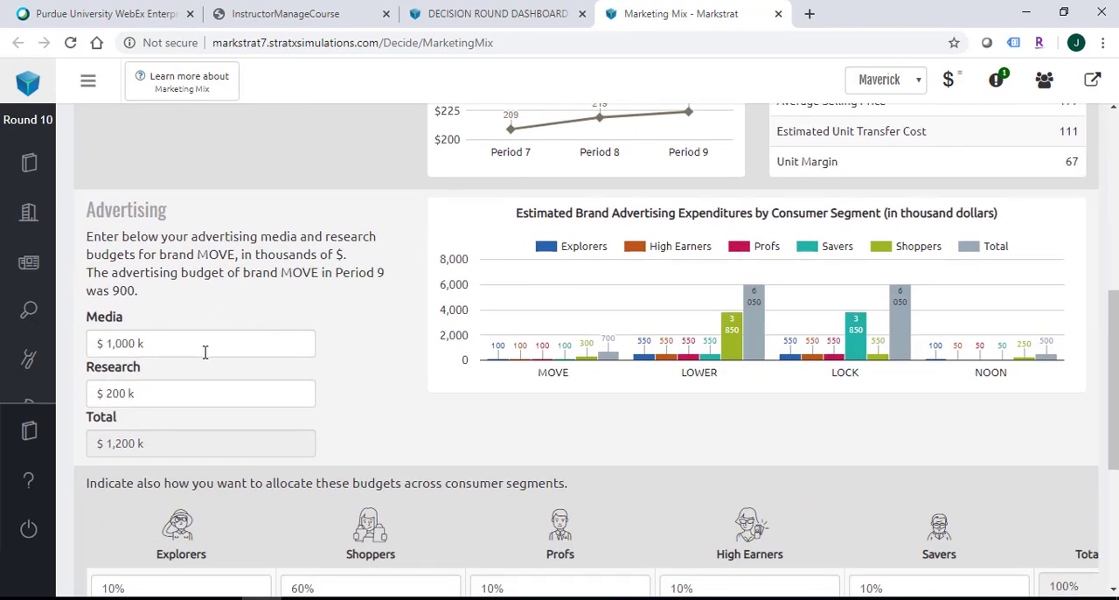
{"action": "scroll", "scroll_direction": "down", "scroll_amount": 3}
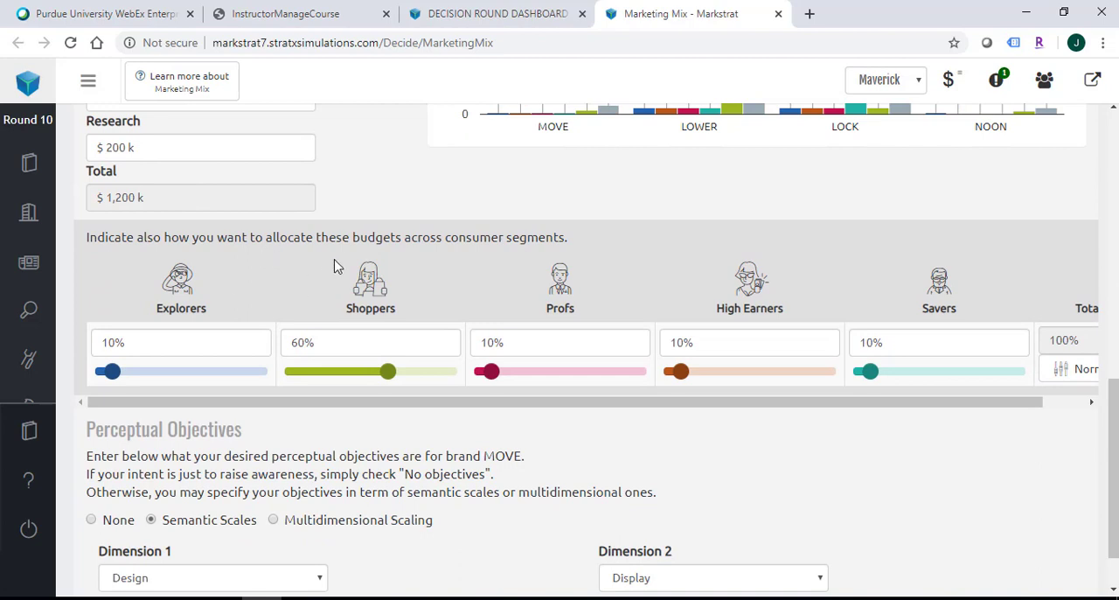
{"action": "mouse_move", "coordinate": [612, 262]}
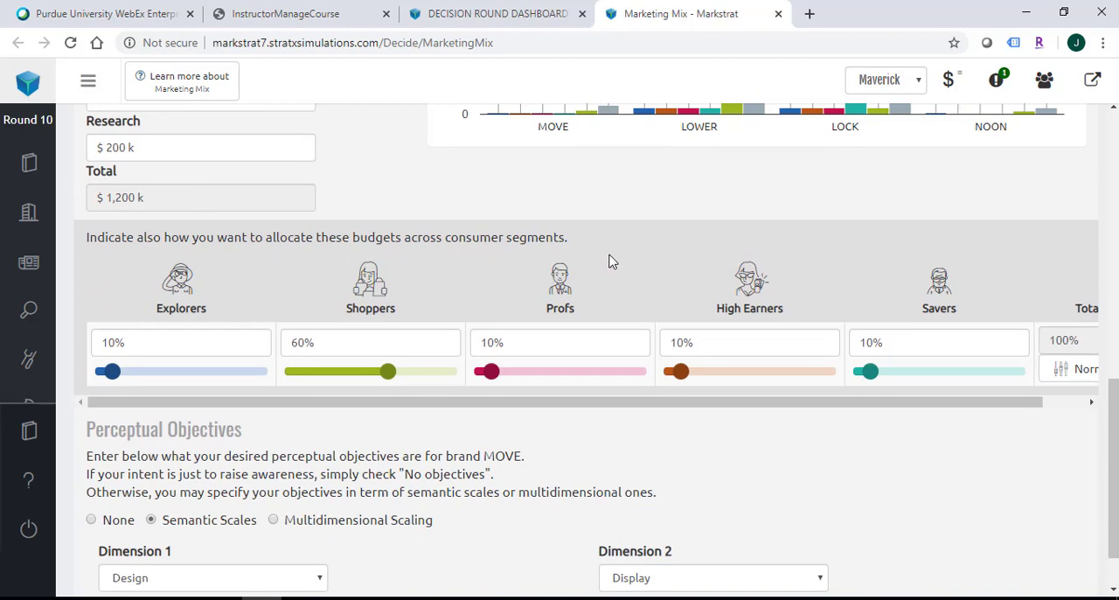
{"action": "scroll", "scroll_direction": "down", "scroll_amount": 3}
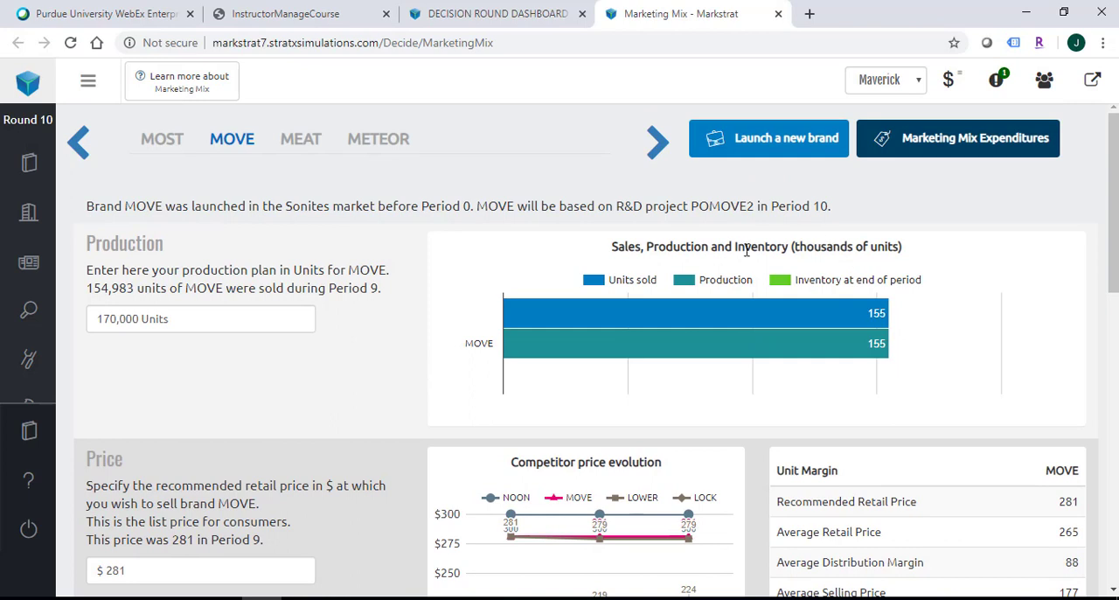
{"action": "mouse_move", "coordinate": [533, 309]}
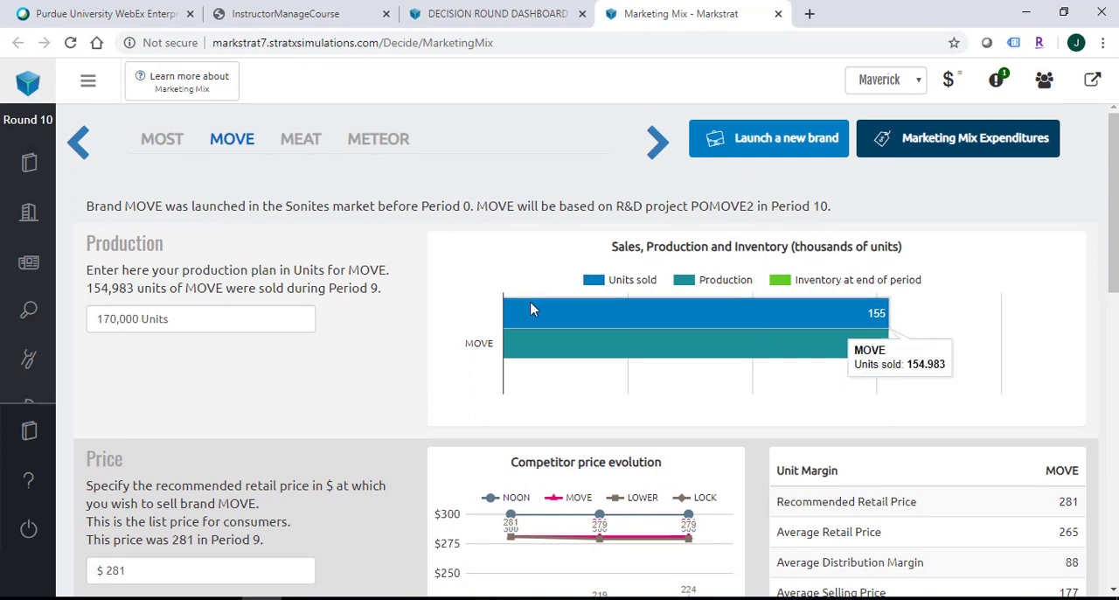
{"action": "mouse_move", "coordinate": [1020, 353]}
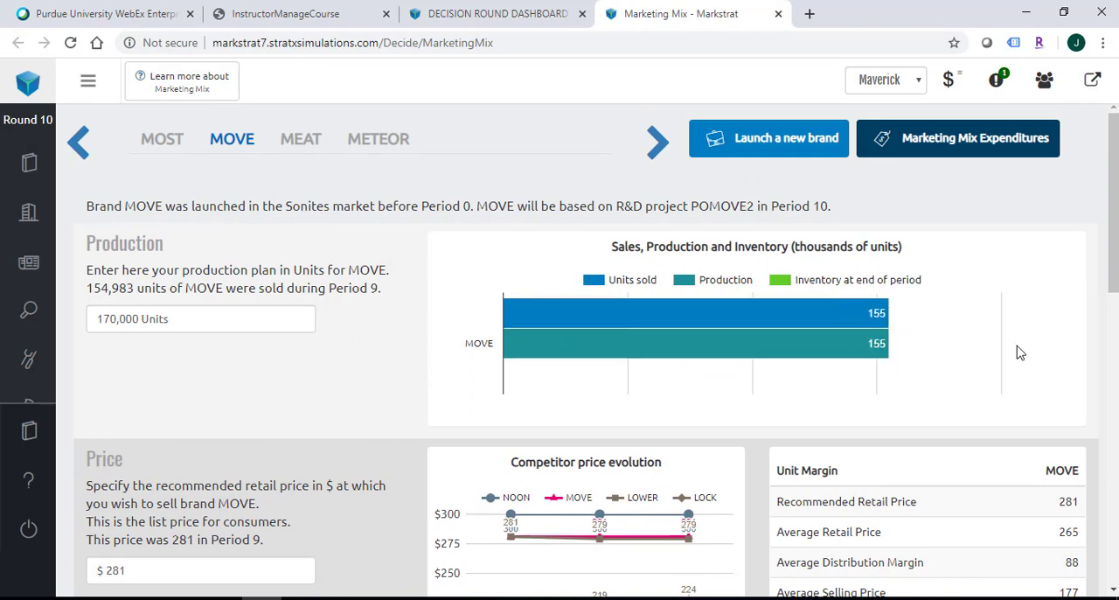
{"action": "mouse_move", "coordinate": [547, 265]}
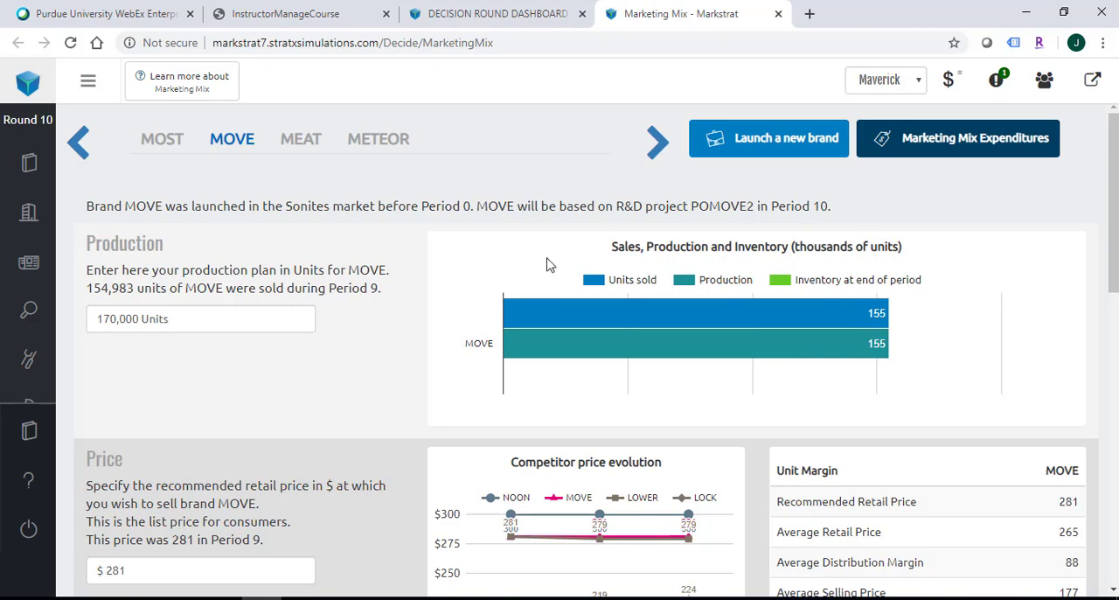
Review MOVE's price section and $67 unit margin, then open Marketing Mix Expenditures
{"action": "scroll", "scroll_direction": "down", "scroll_amount": 3}
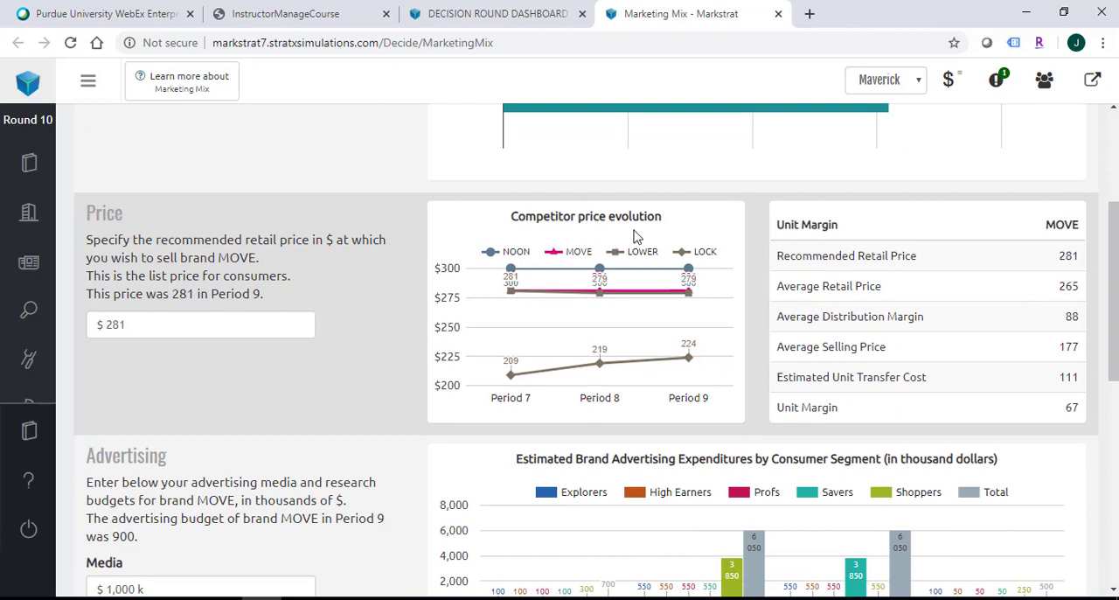
{"action": "mouse_move", "coordinate": [544, 249]}
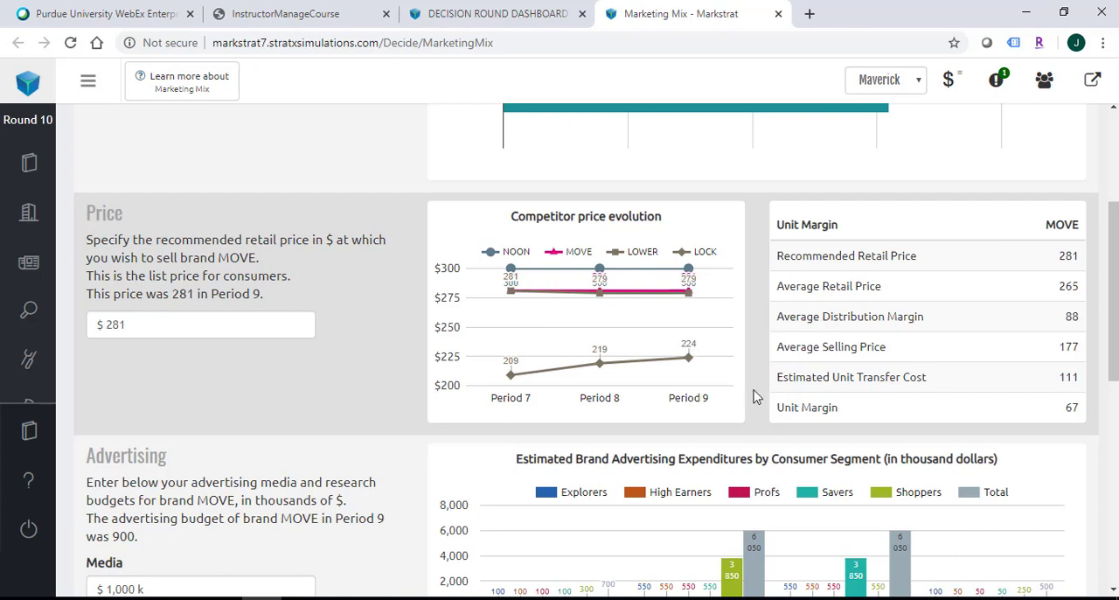
{"action": "mouse_move", "coordinate": [381, 386]}
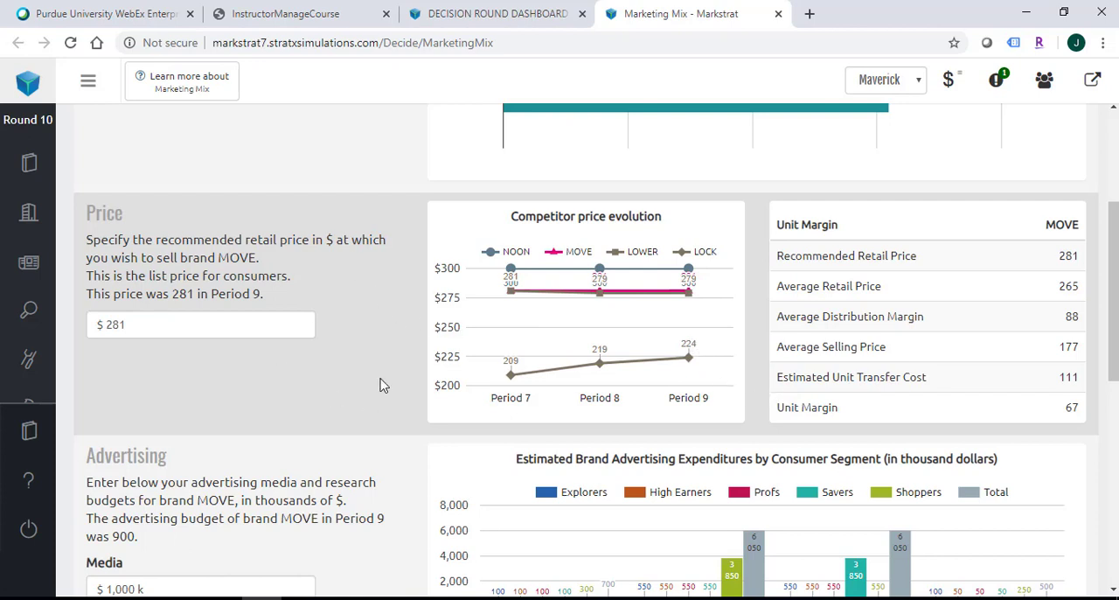
{"action": "mouse_move", "coordinate": [405, 400]}
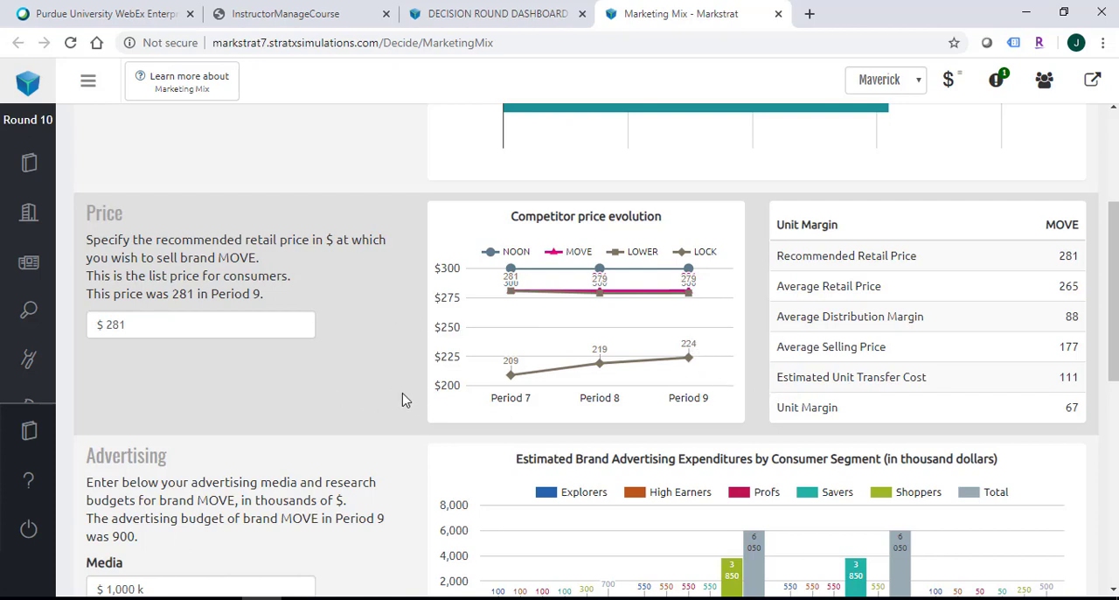
{"action": "scroll", "scroll_direction": "down", "scroll_amount": 3}
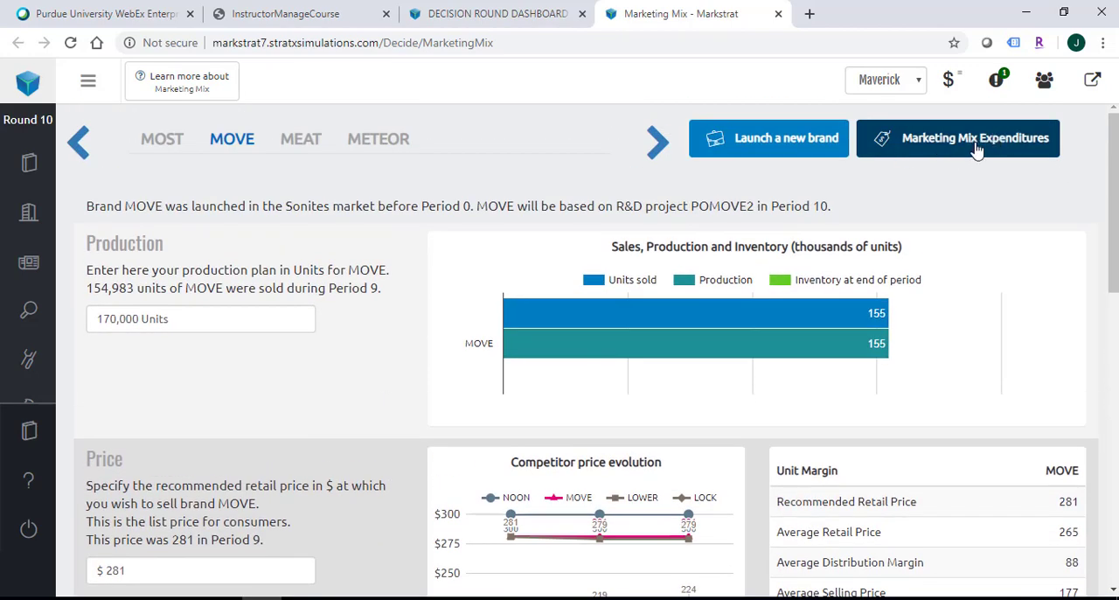
{"action": "left_click", "coordinate": [958, 138]}
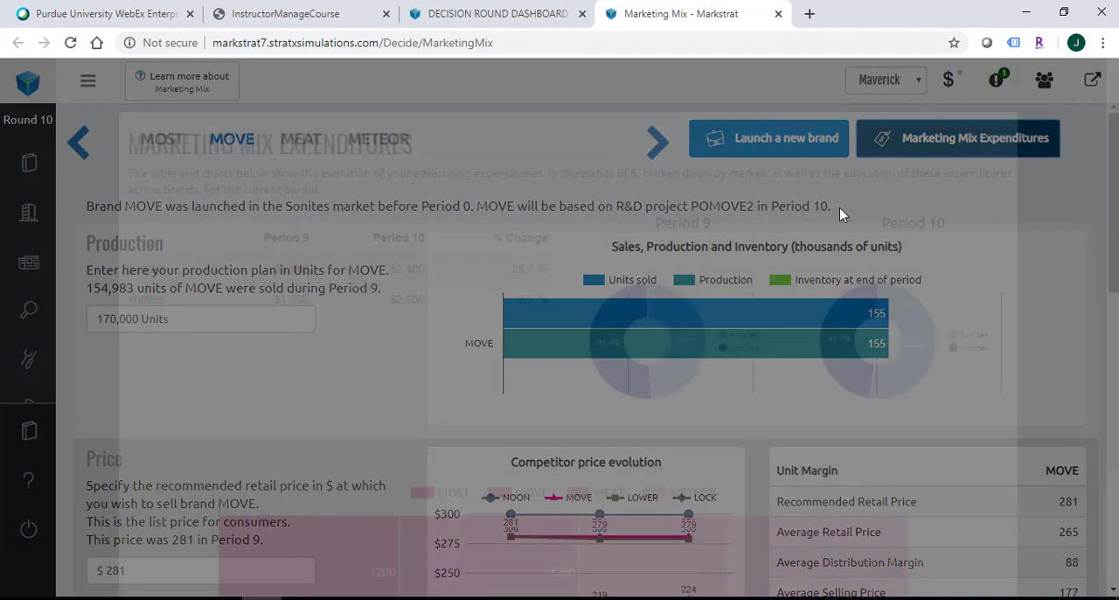
Review expenditures (Sonites $2,400k, up 25%) and close the summary
{"action": "left_click", "coordinate": [958, 137]}
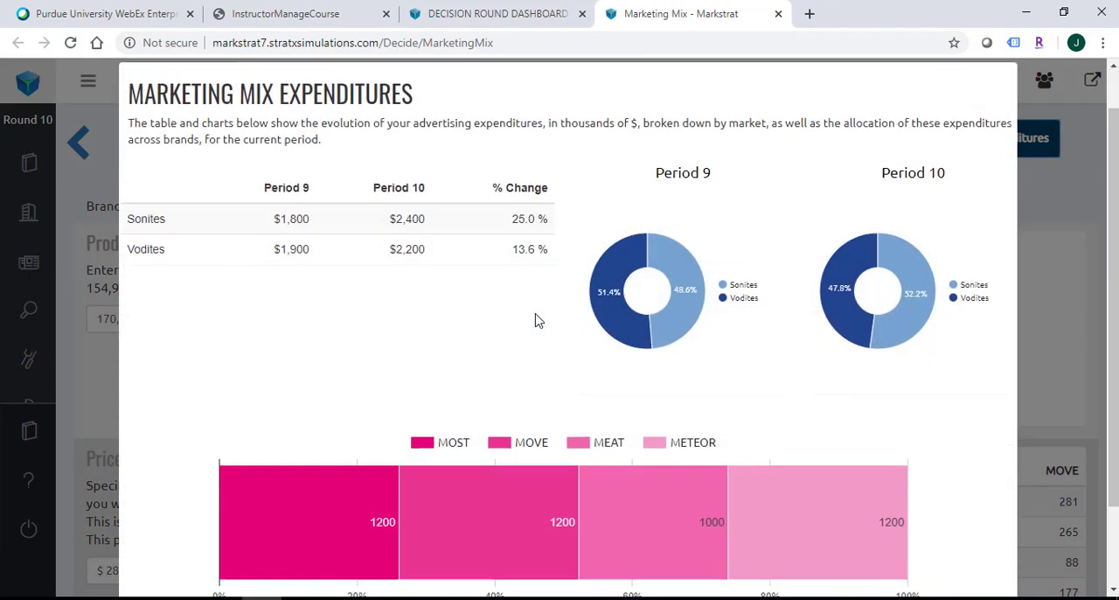
{"action": "scroll", "scroll_direction": "down", "scroll_amount": 3}
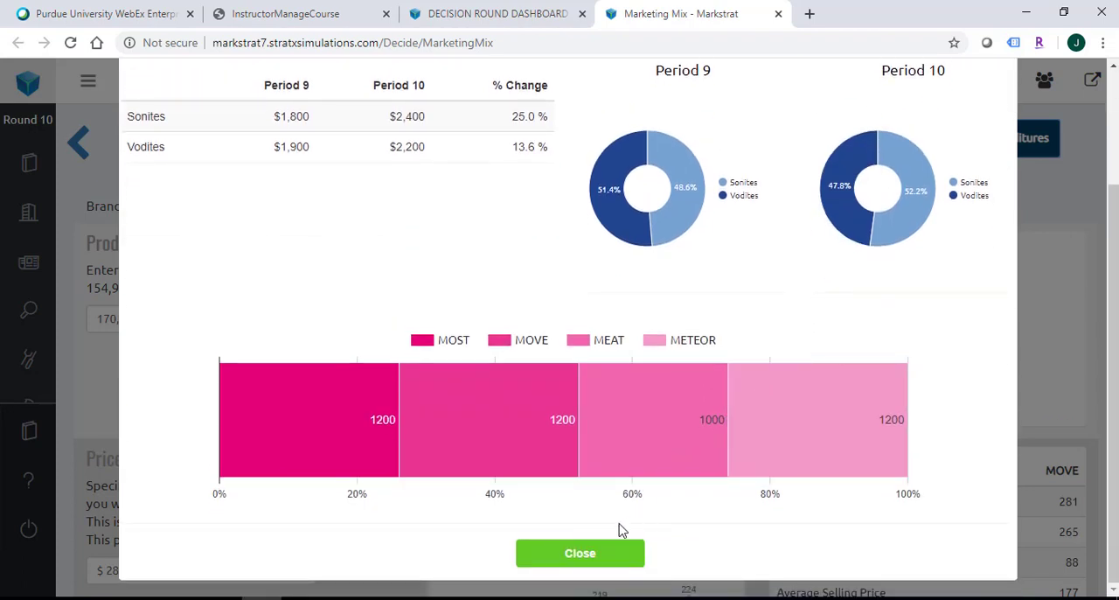
{"action": "left_click", "coordinate": [580, 553]}
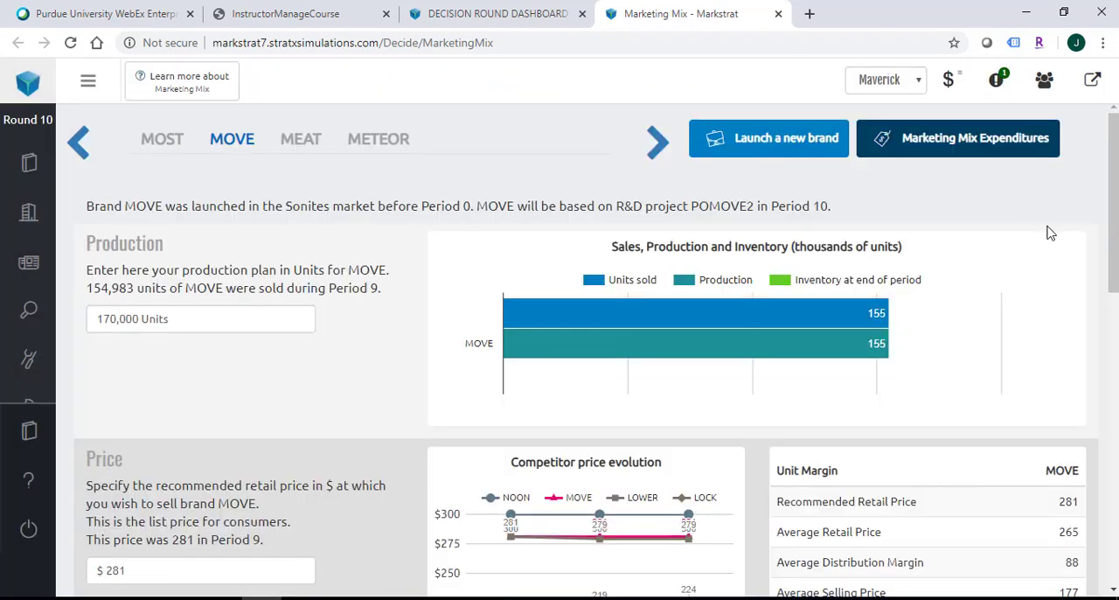